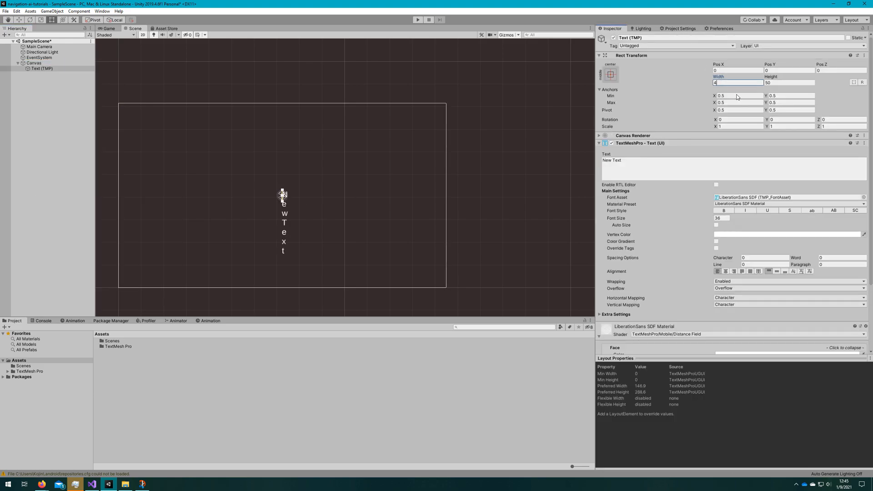
Set the TMP label text to 'Build: ??' and add a new script component to it
type("Build: ??")
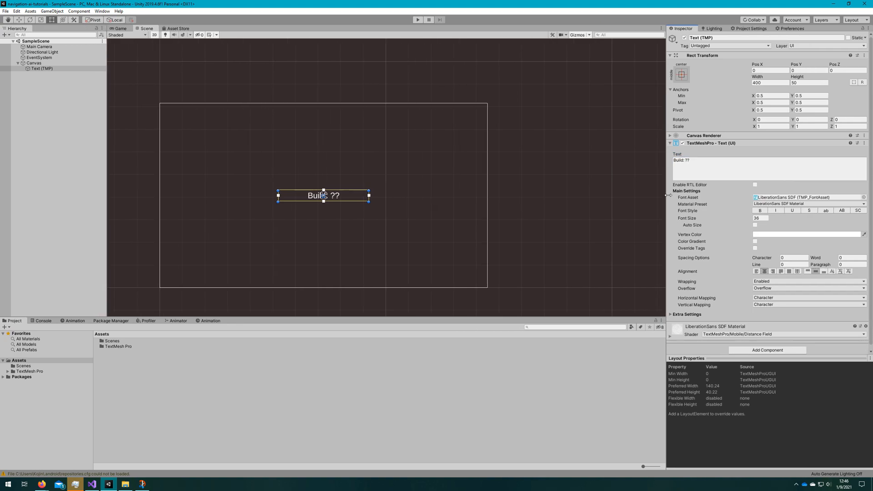
left_click(767, 349)
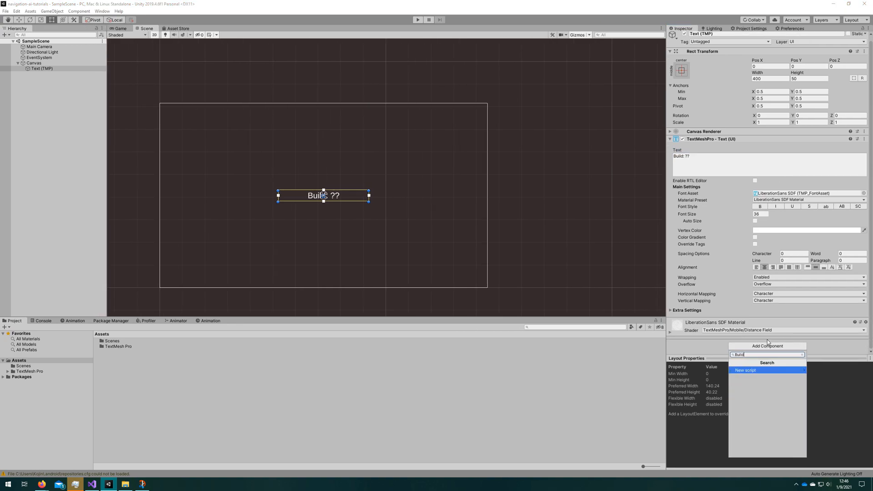
left_click(745, 370)
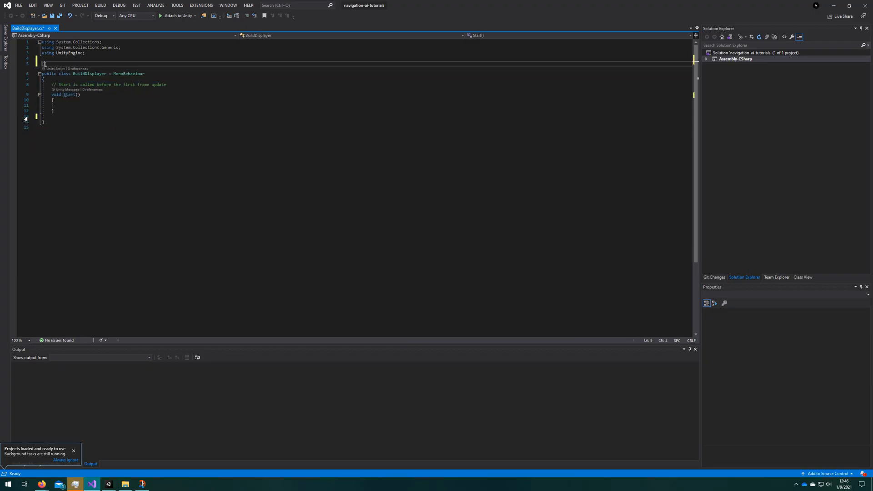
Require a TextMeshProUGUI component and cache it in a private Text field in Awake
type("[RequireComponent(typeof(TextmeshProUGUI))]")
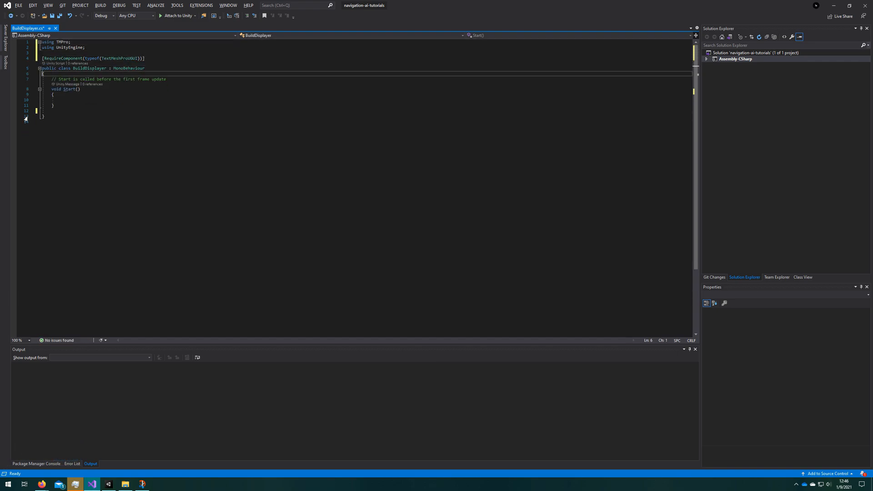
type("private TextMeshProUGUI Text;")
type("private void Awake(")
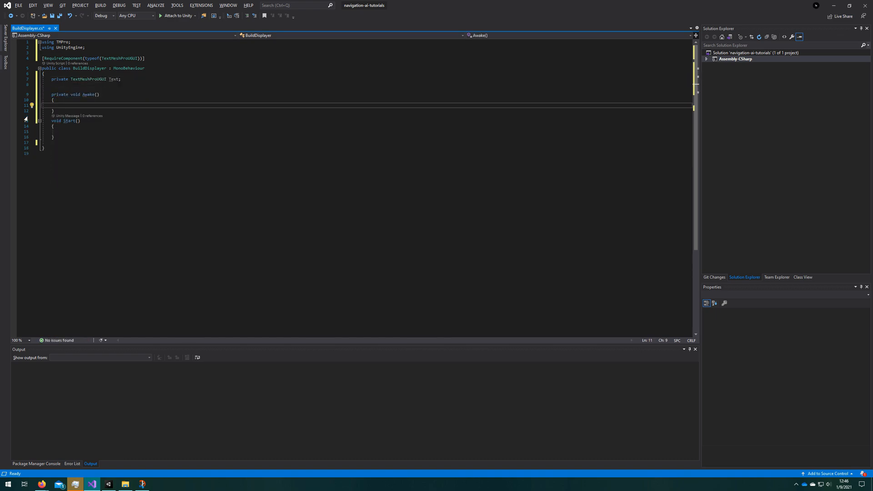
type("Text = GetComponent<TextMeshProUGUI>();")
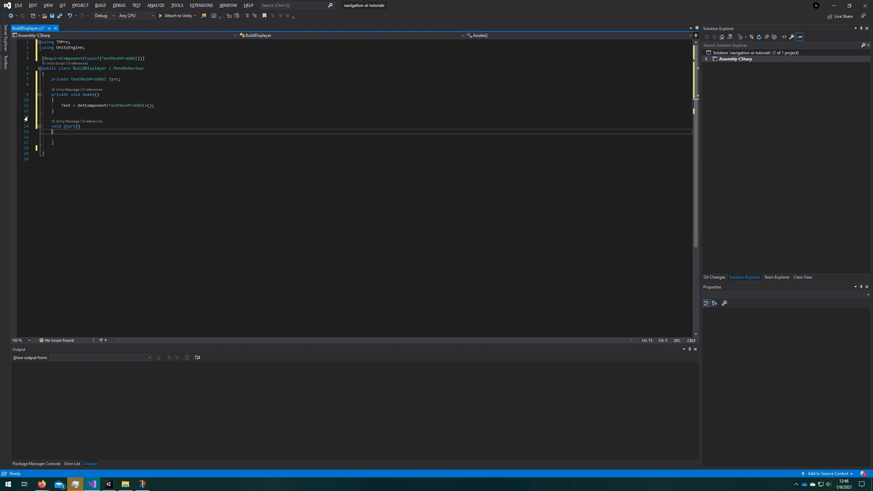
In Start, set the label to $"Build: {Application.version}.{BuildNumber}" with a public BuildNumber string
type("Text.SetText($")
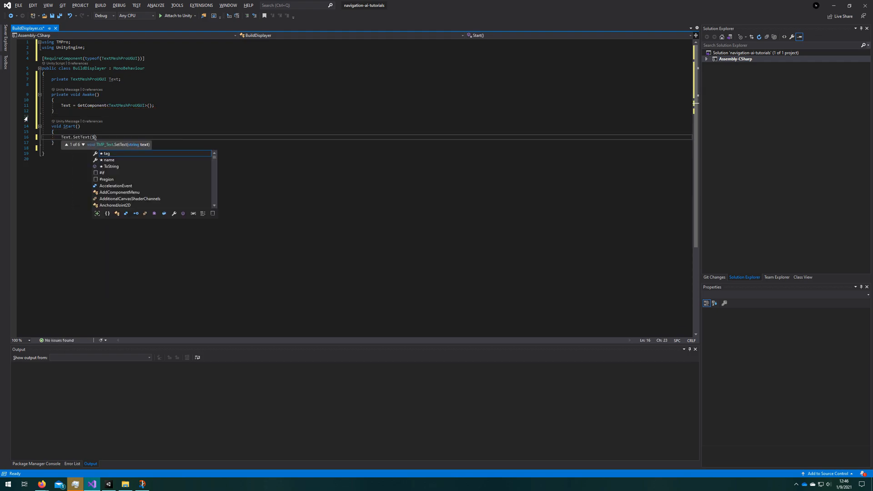
type("\"Build: {}\"")
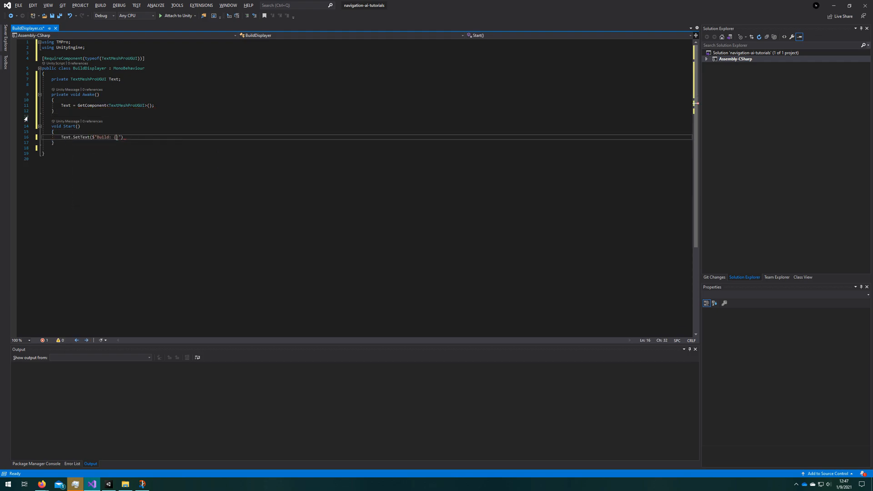
type("Application.version")
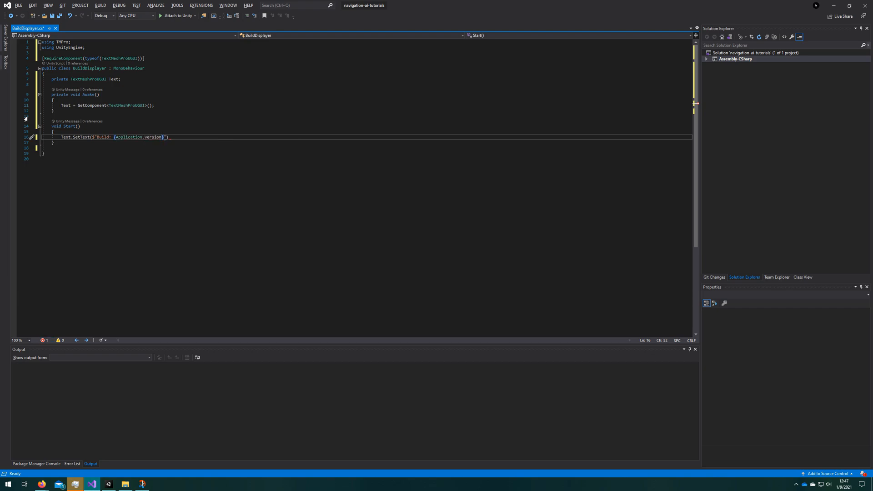
type(".{BuildNum")
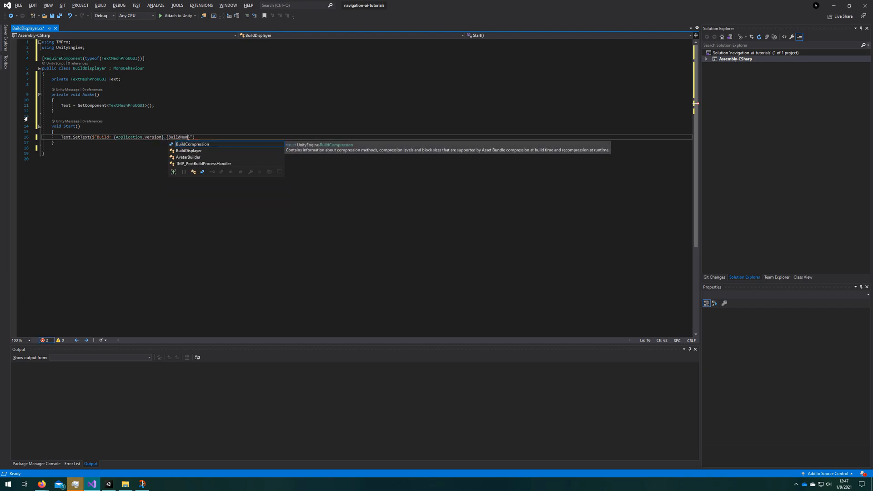
type("public string Bu")
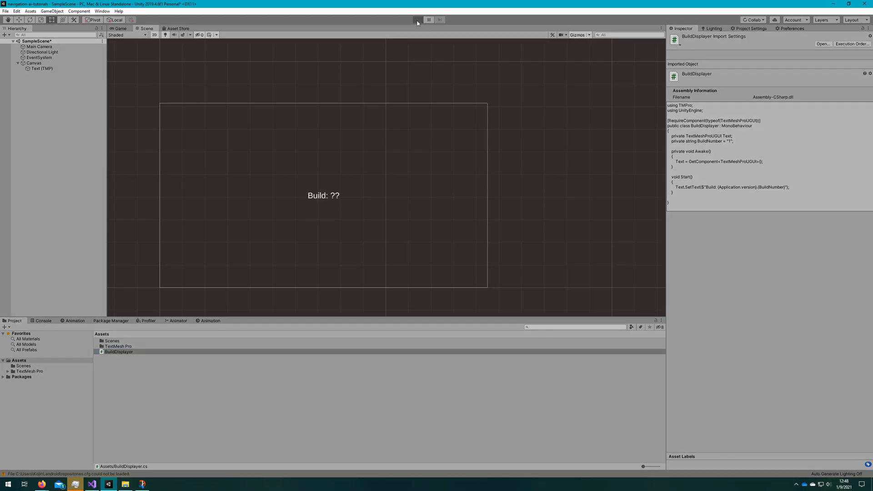
Play the scene to see 'Build: 0.1.1', then set the Player build number to 50
left_click(417, 20)
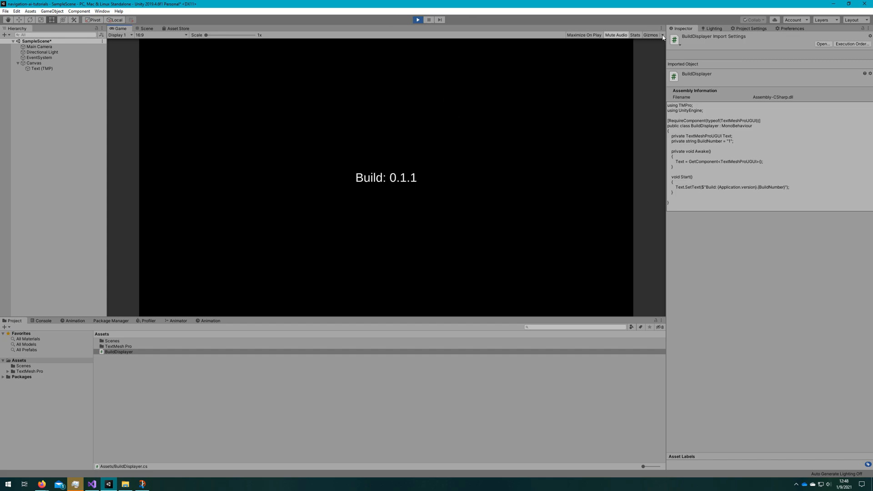
left_click(747, 29)
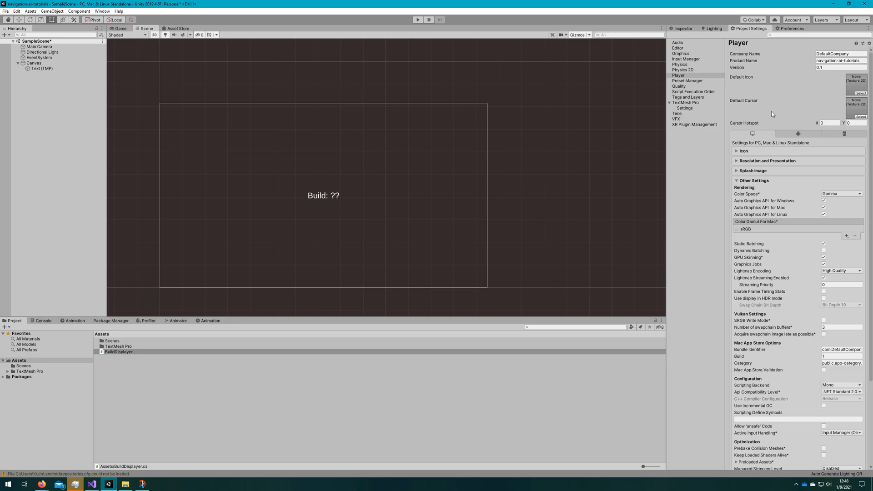
type("50")
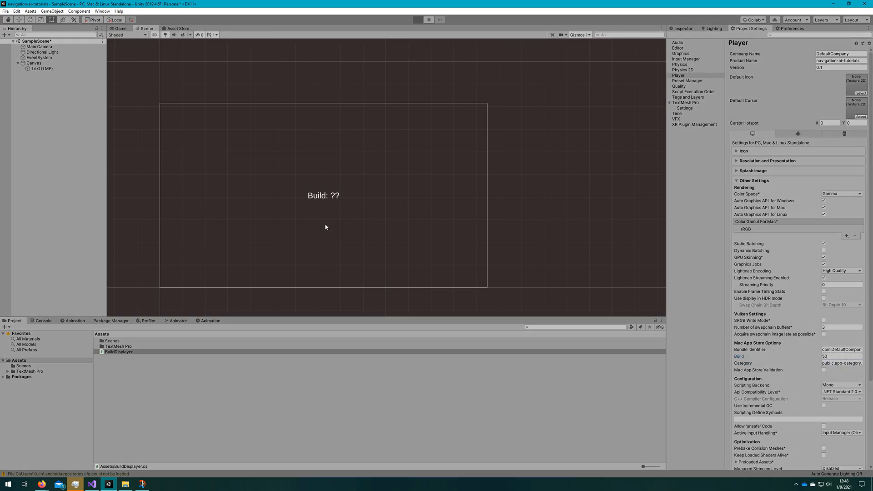
left_click(418, 20)
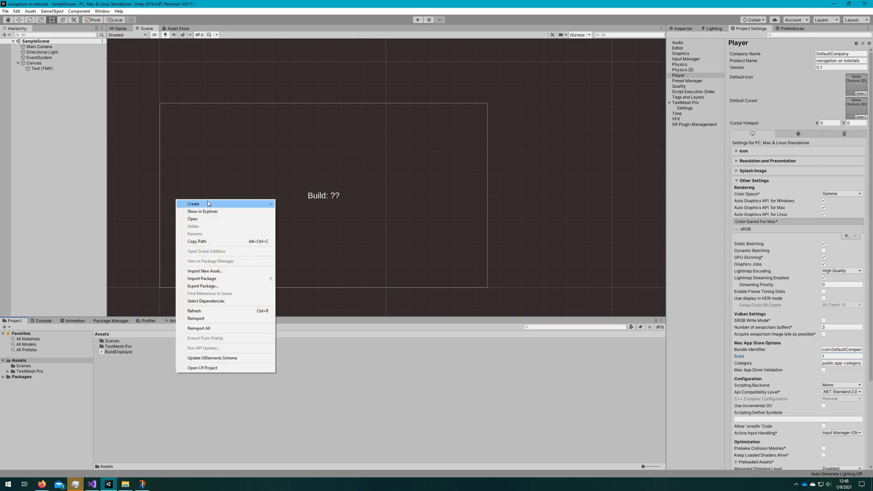
Create an Editor folder in Assets containing a new C# script named BuildIncrementor
left_click(193, 204)
type("Editor")
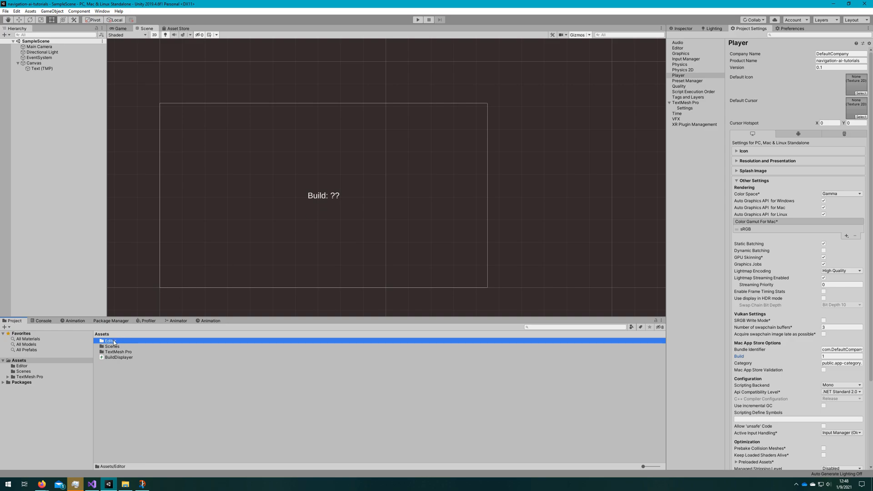
double_click(110, 340)
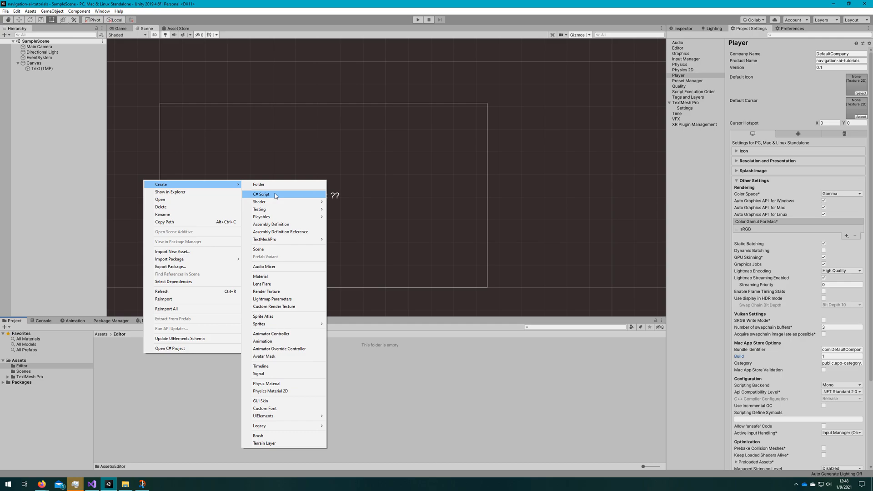
left_click(261, 193)
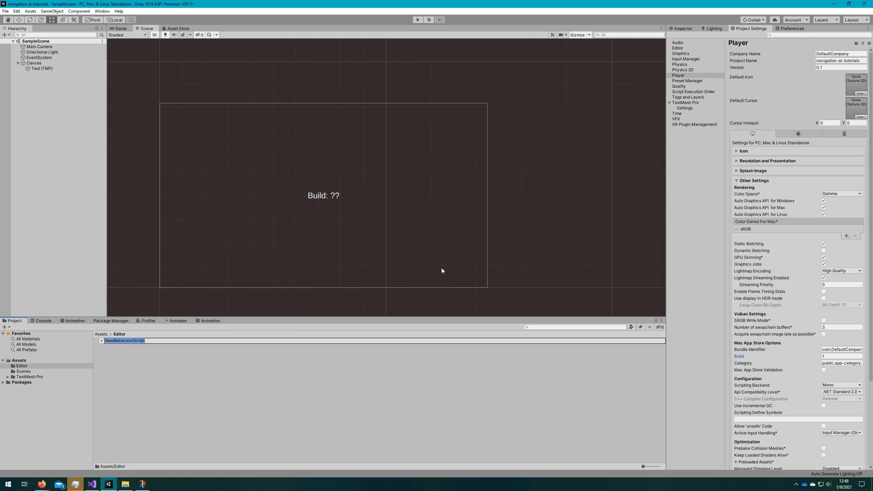
type("BuildIncrementor")
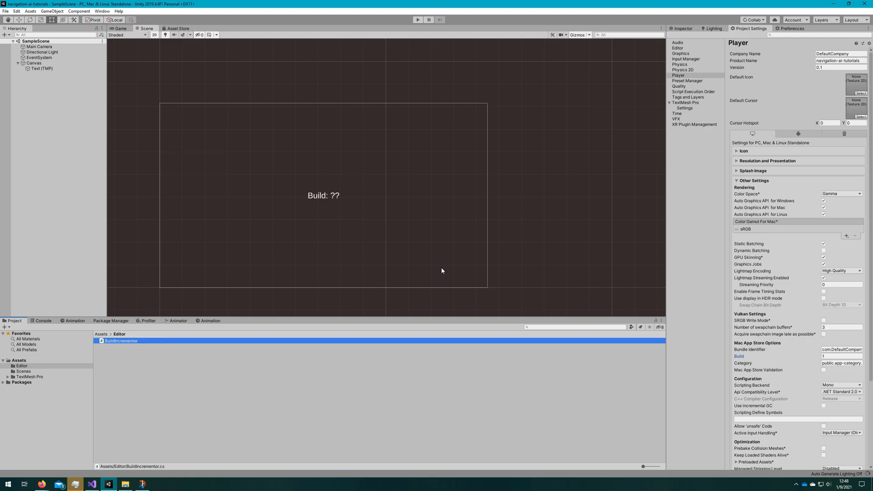
mouse_move(108, 247)
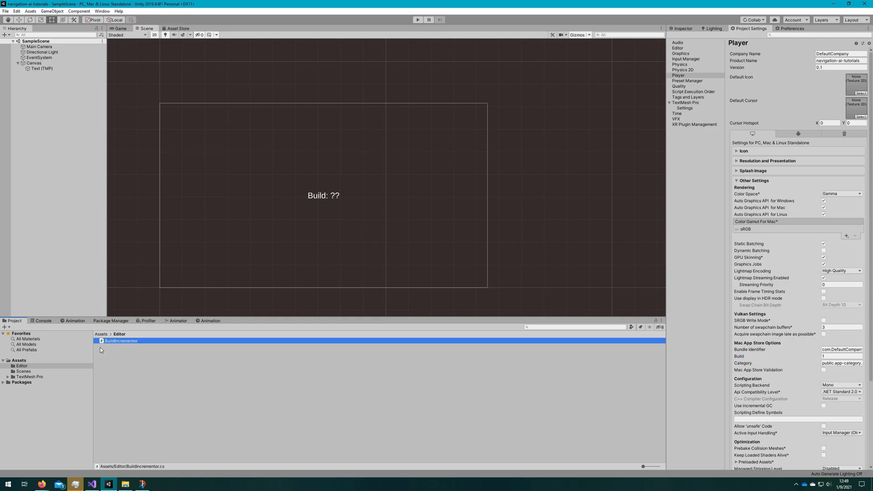
Make BuildIncrementor implement IPreprocessBuildWithReport, remove Start/Update, generate members with callbackOrder => 1
double_click(120, 340)
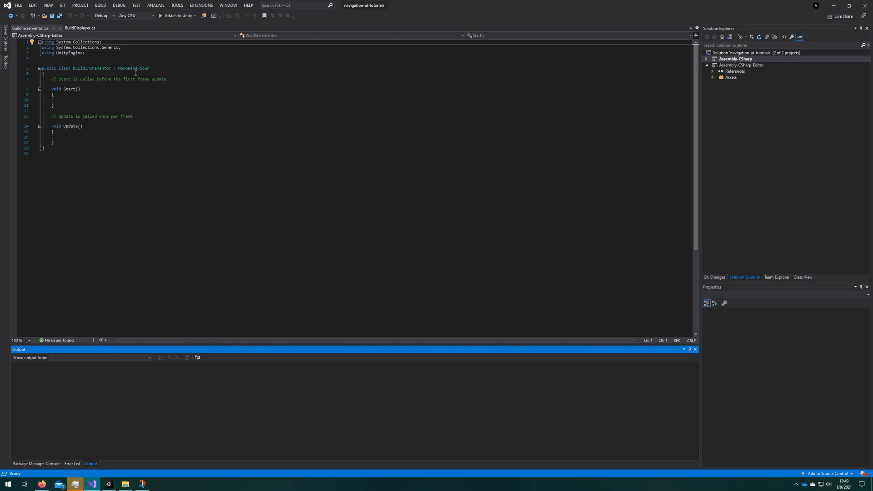
type("IPRe")
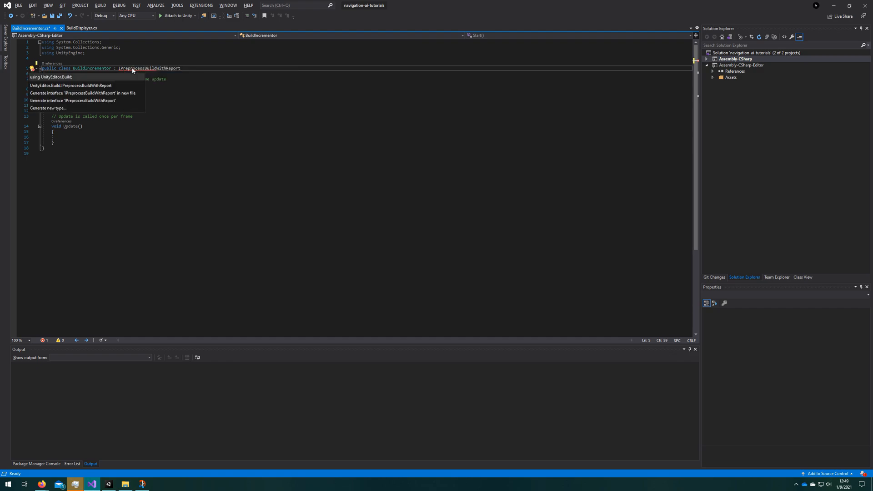
left_click(39, 76)
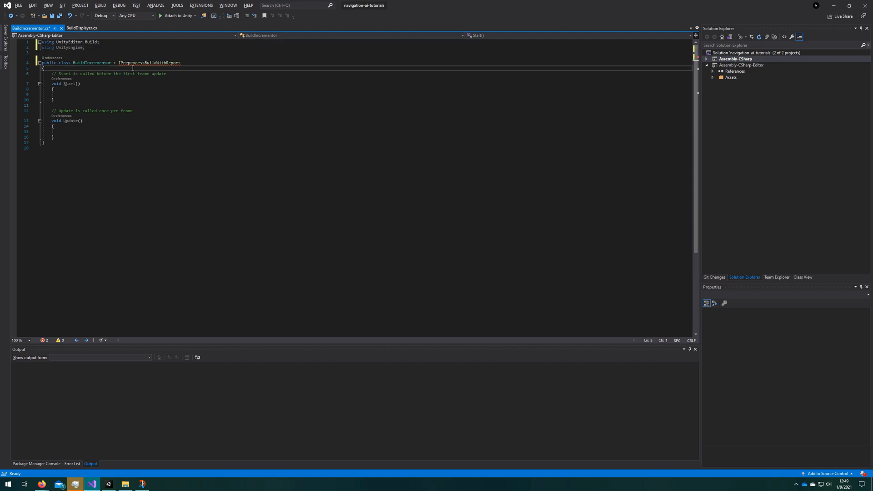
left_click_drag(49, 73, 53, 137)
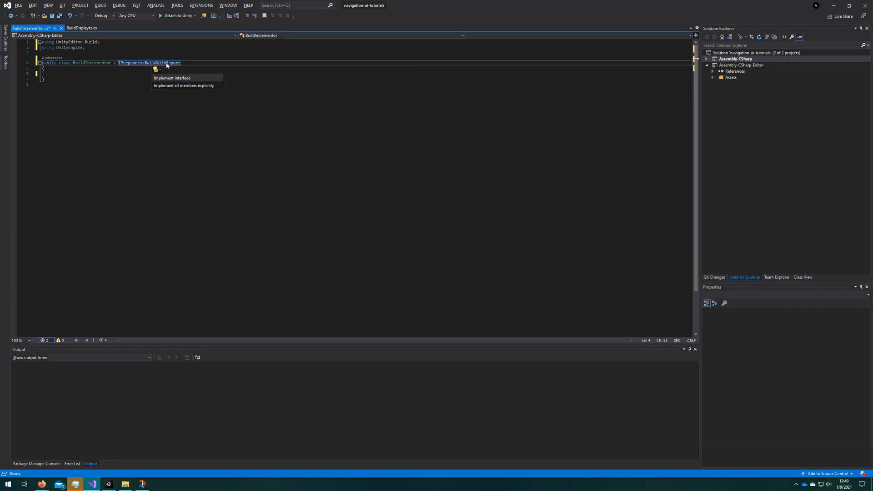
left_click(175, 78)
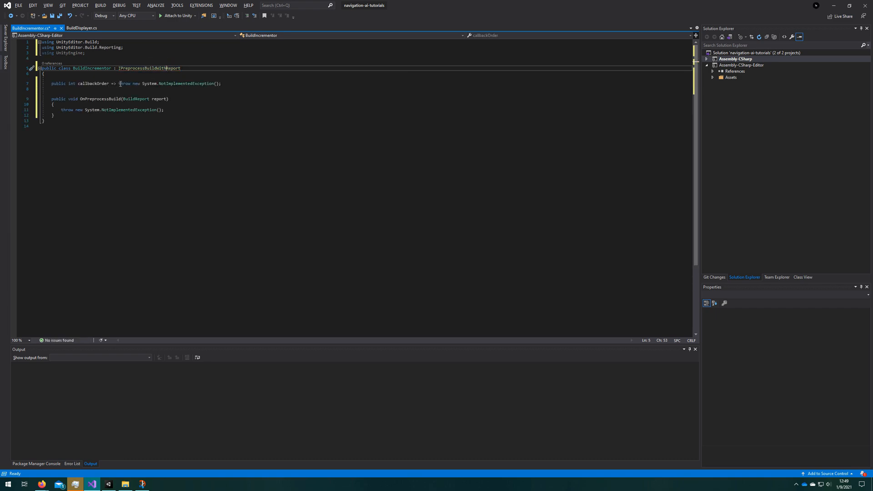
type("1;")
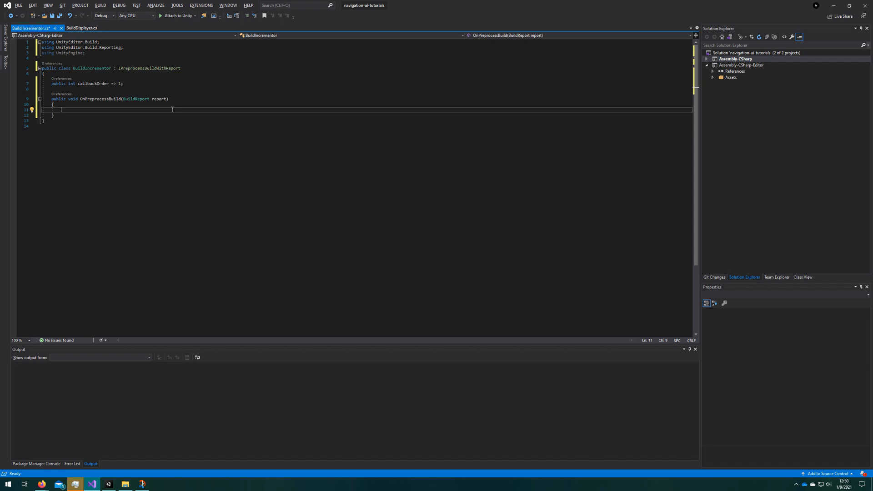
Reference PlayerSettings.macOS.buildNumber and PlayerSettings.iOS.buildNumber in OnPreprocessBuild
type("PlayerSet")
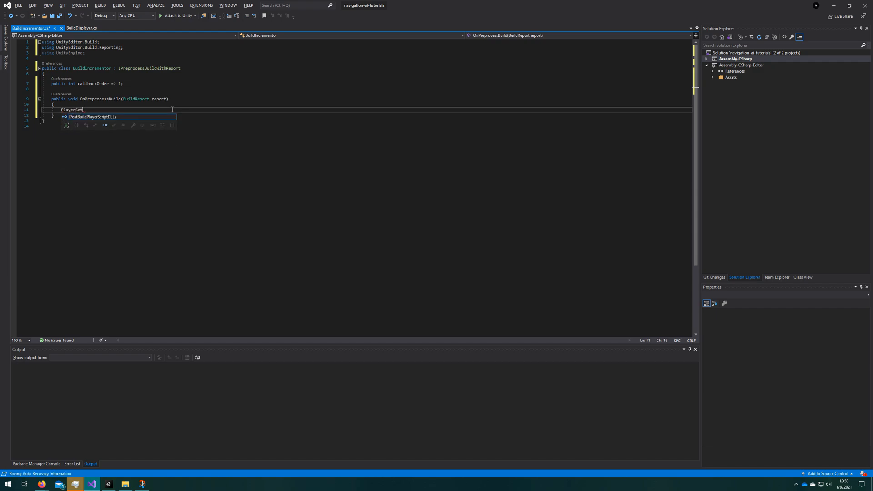
type("tings.")
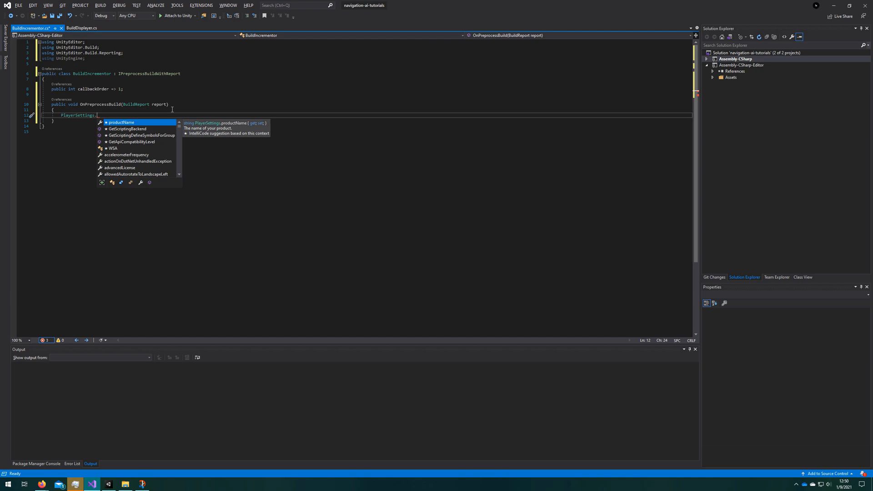
type("maco")
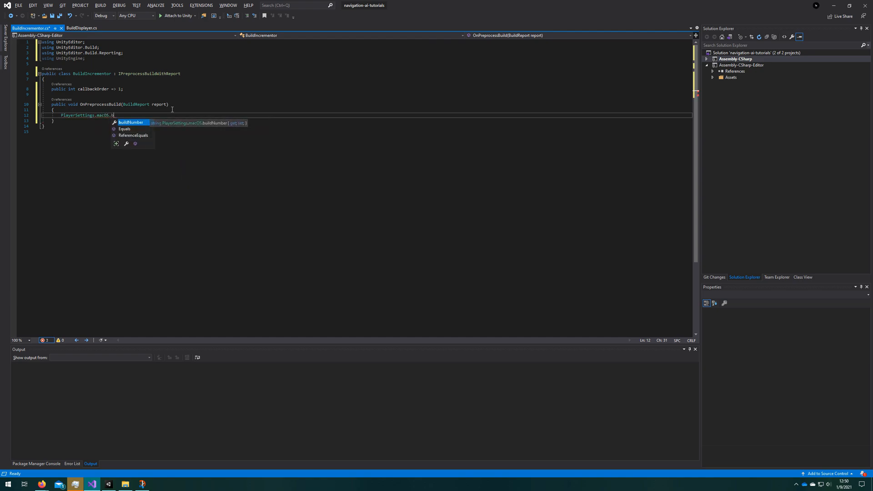
key("Tab")
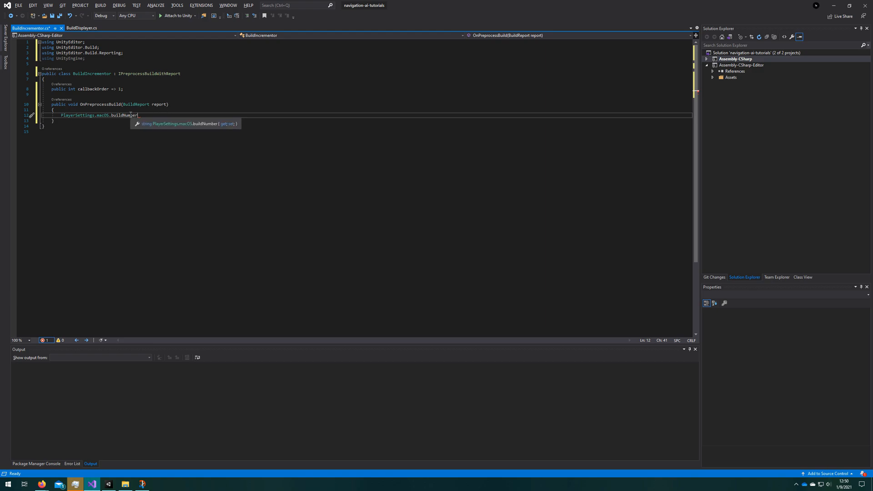
type(";")
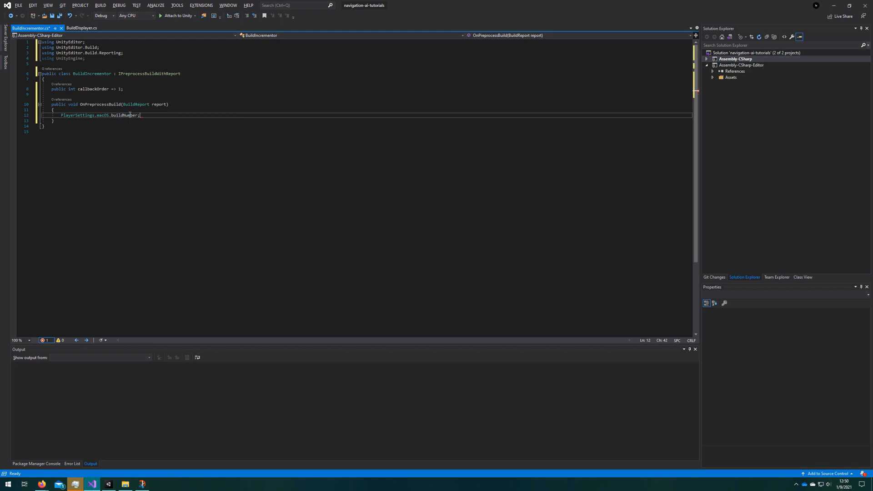
type("Pla")
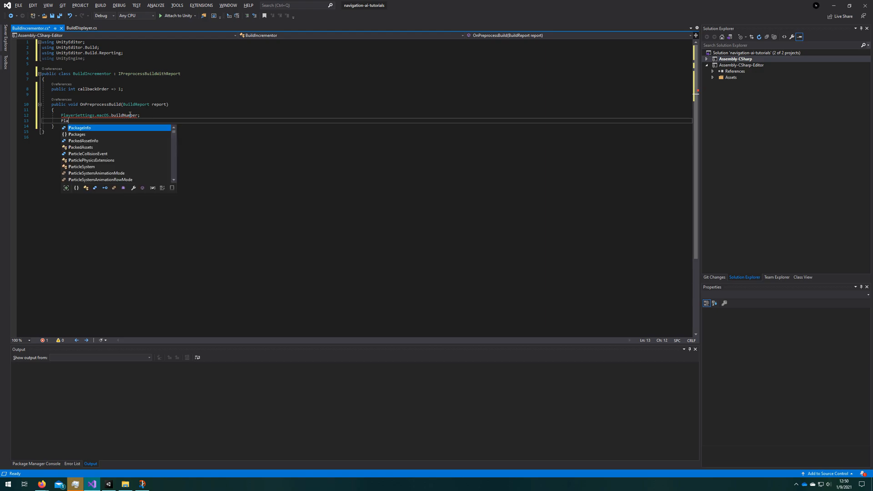
type("PlayerSettings.")
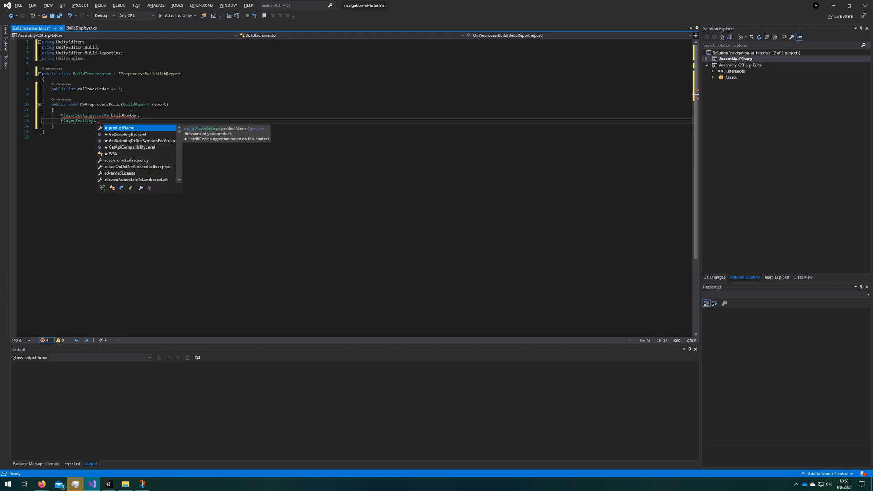
type("iOS")
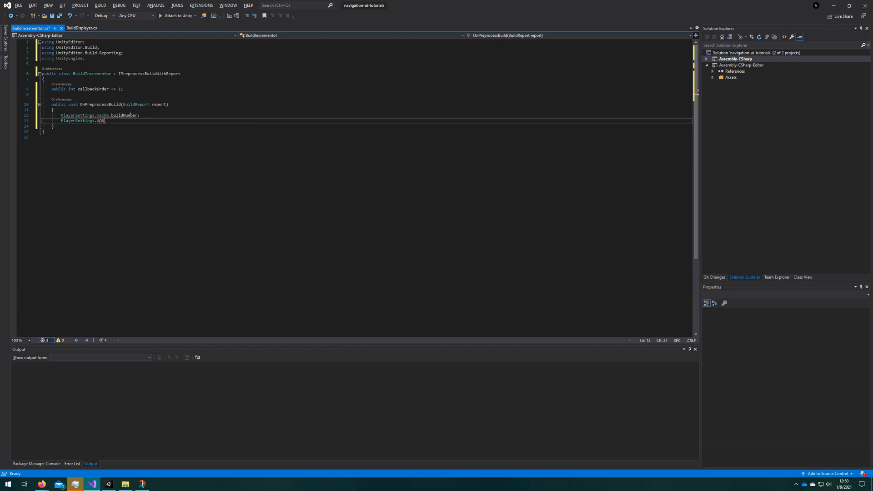
type(".buildNumber;//string")
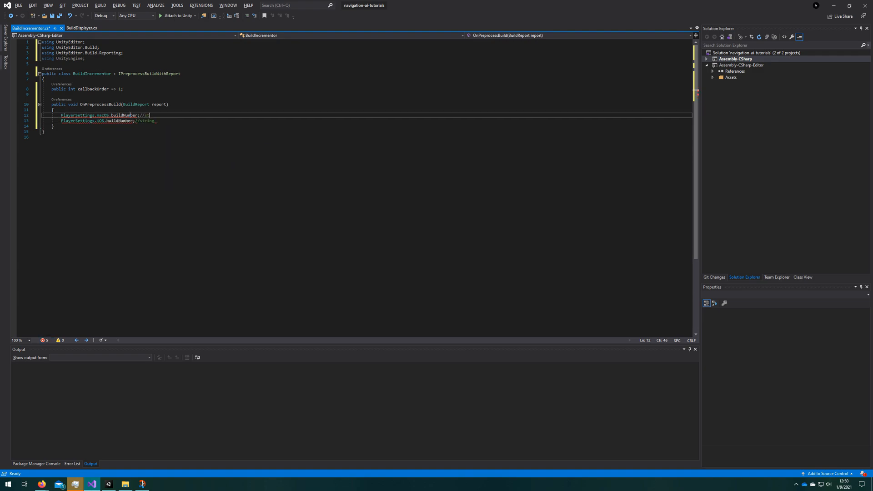
Increment PlayerSettings.Android.bundleVersionCode with an //int comment and begin a private member
type("PlayerS")
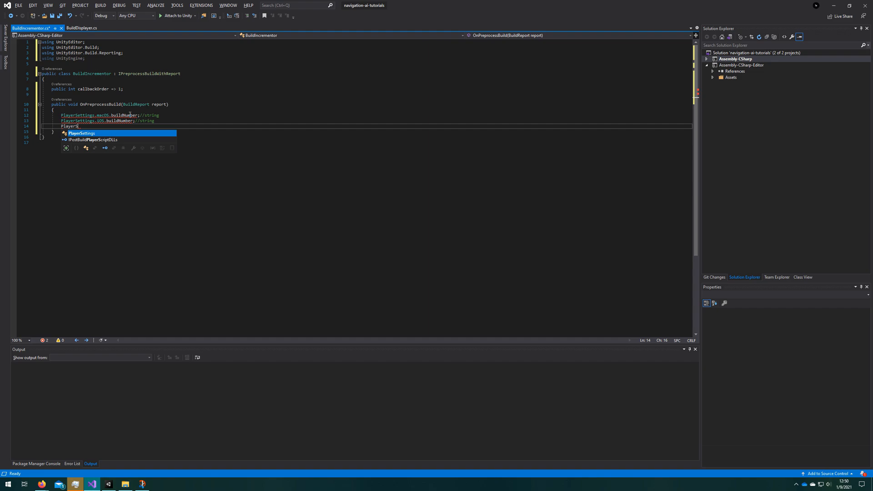
type(".Android.bu")
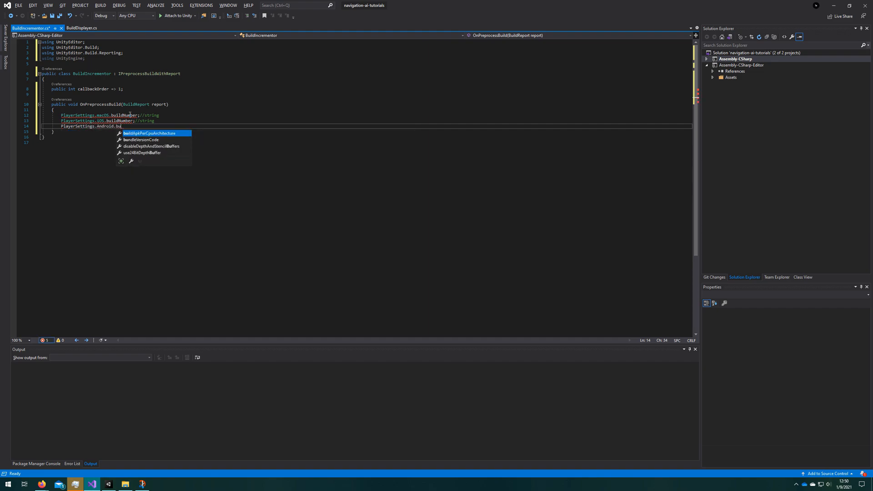
key("Tab")
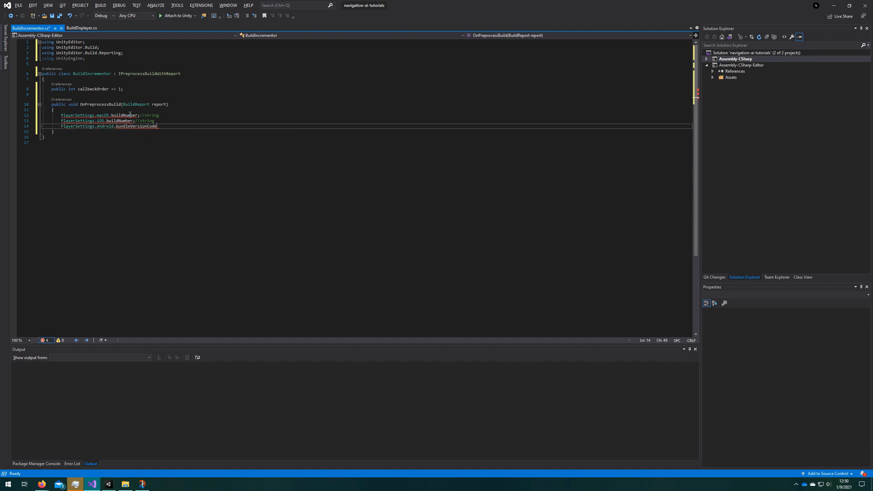
type("++;")
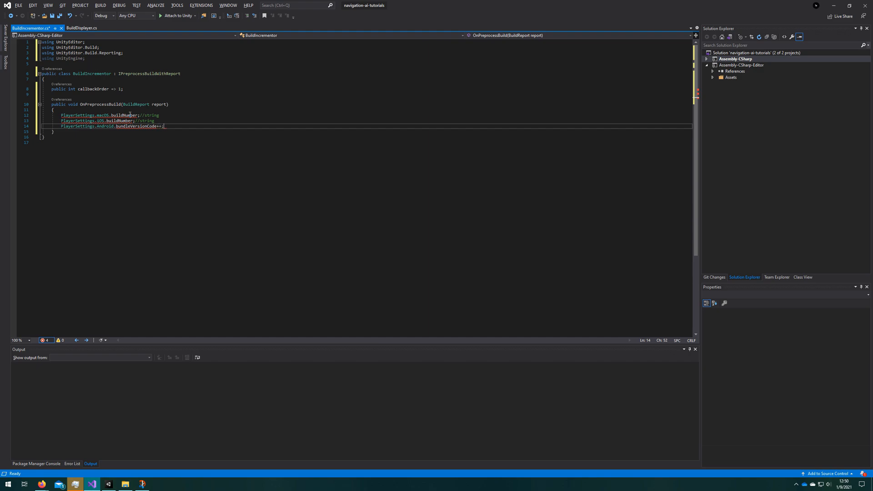
type("//int")
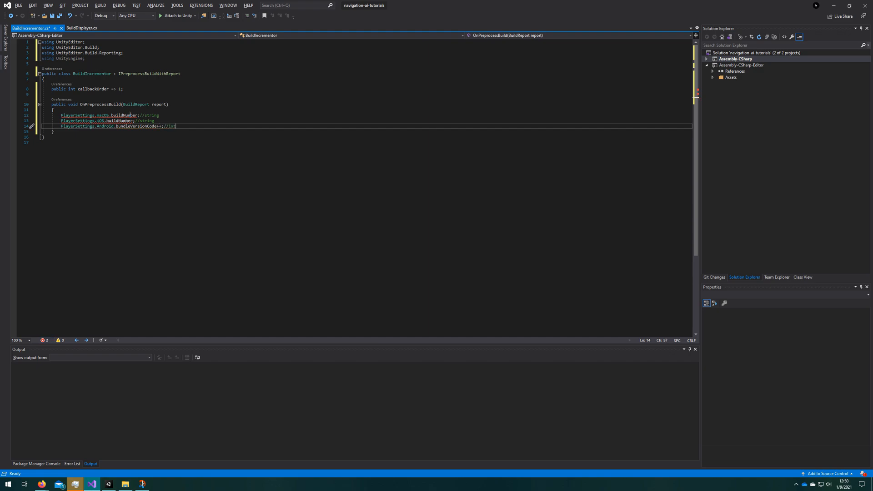
type("private")
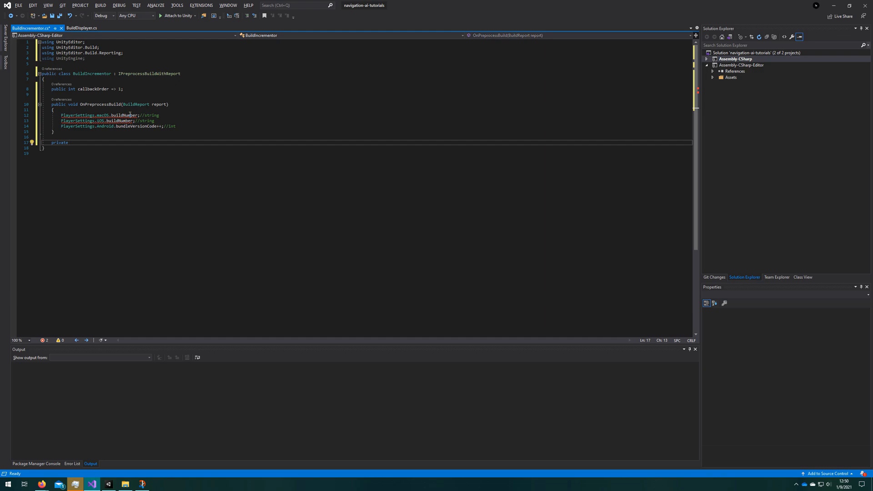
Write IncrementBuildNumber(string) using int.TryParse and returning (outputBuildNumber + 1).ToString(), then start a switch
type("string Incremen")
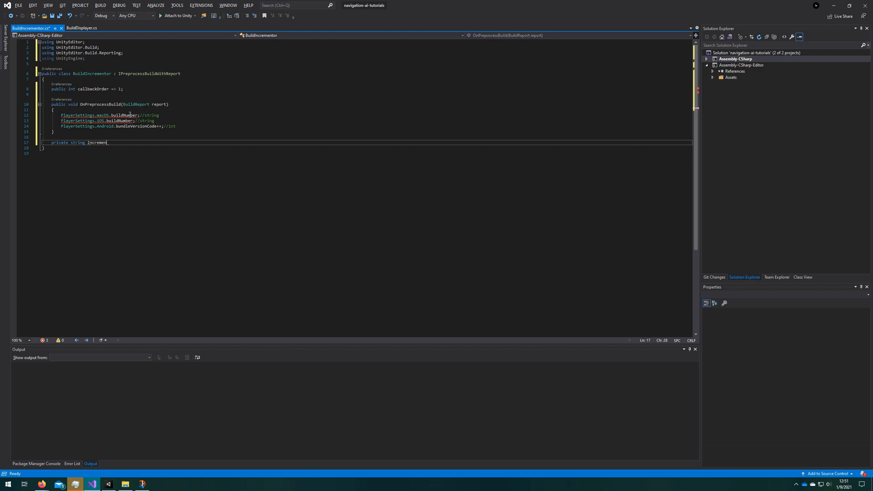
type("BuildNumber(string buildNumber")
type("{")
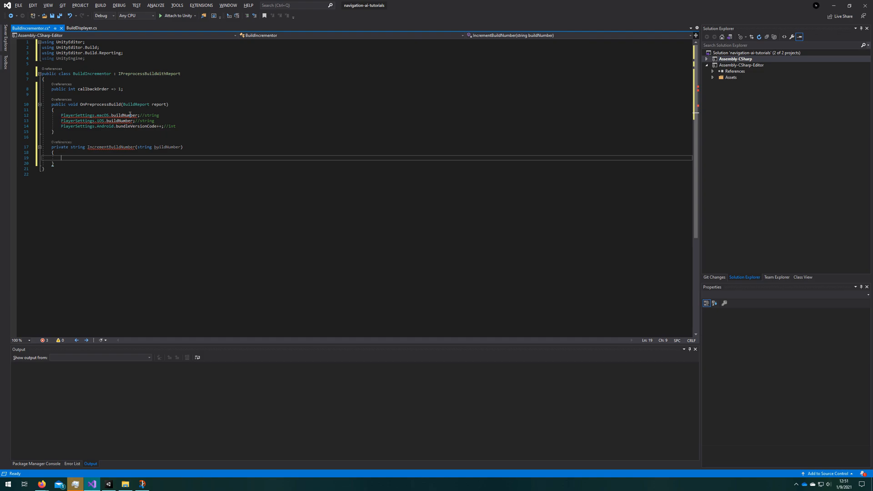
type("int.TryParse(")
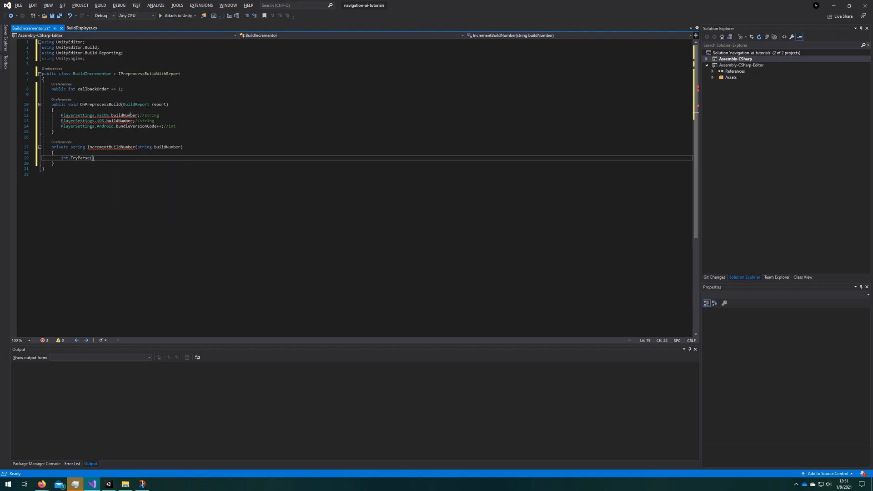
type("buildNumber,")
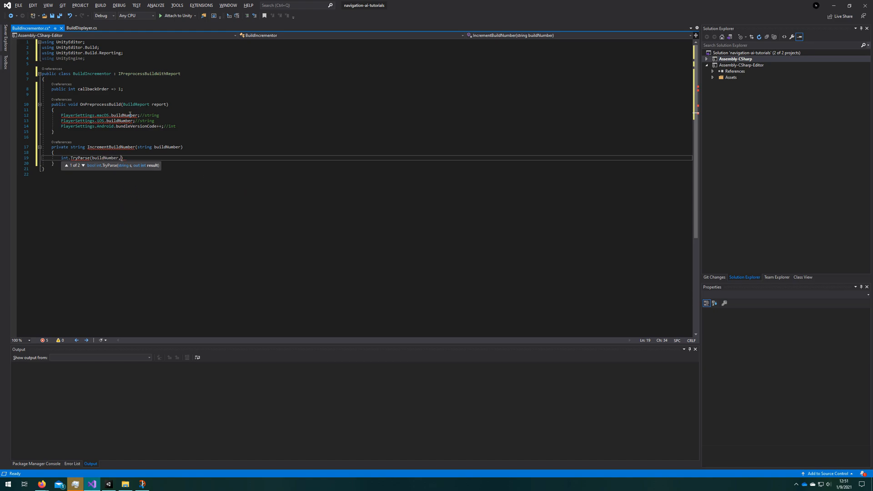
type("out int")
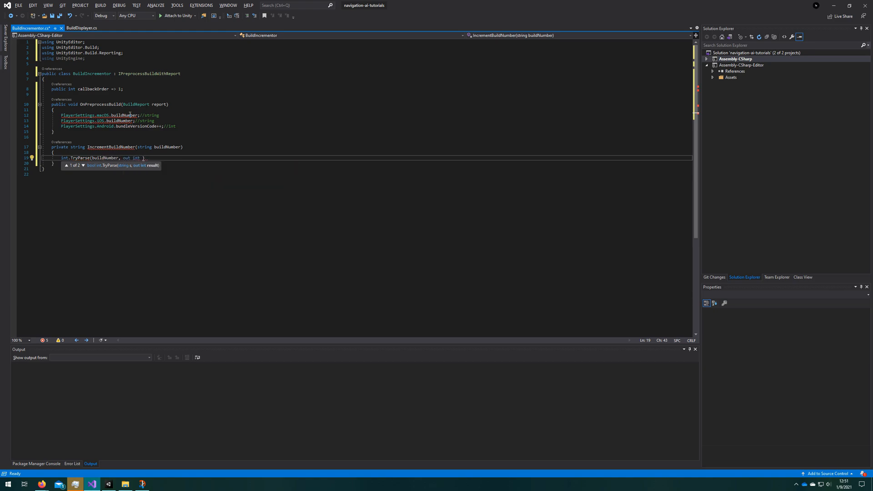
type("outputBuildNumber")
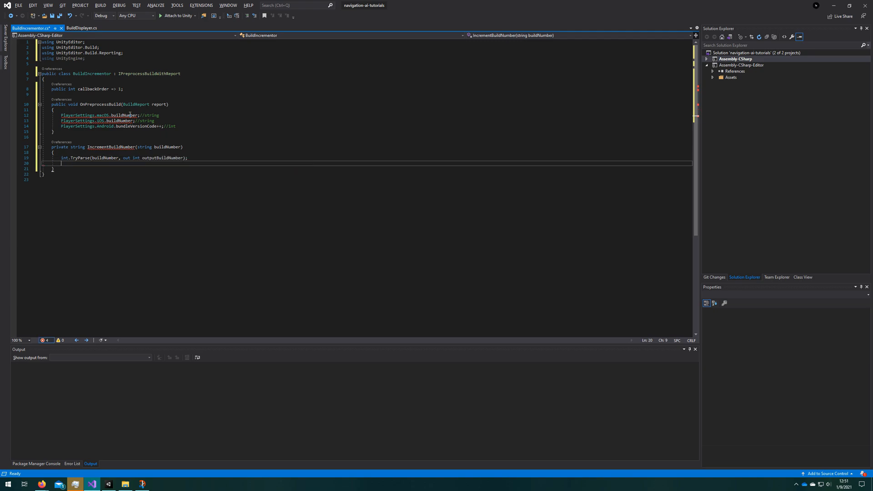
type("outputBuildNumber +1")
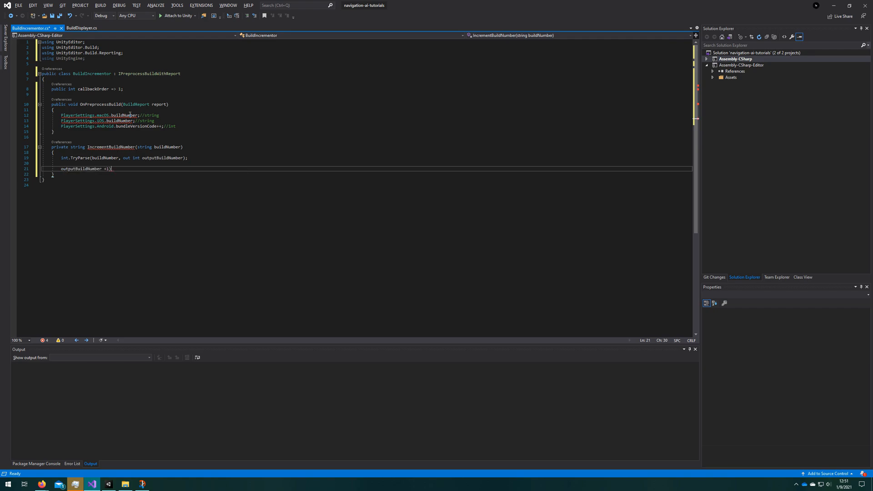
type("return")
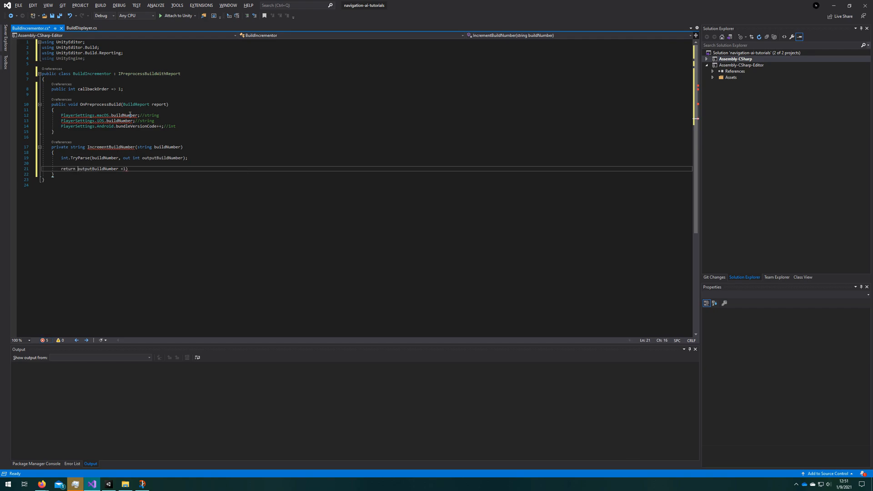
type("(outputBuildNumber + 1).ToString();")
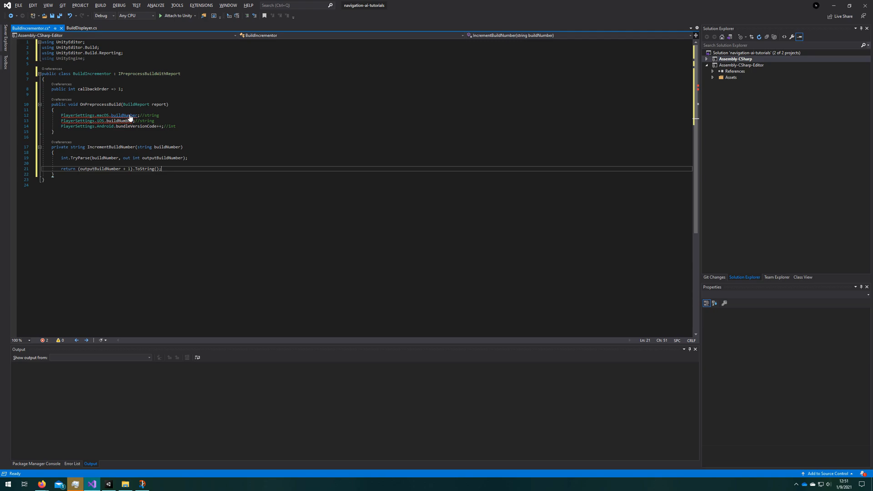
type("switch()")
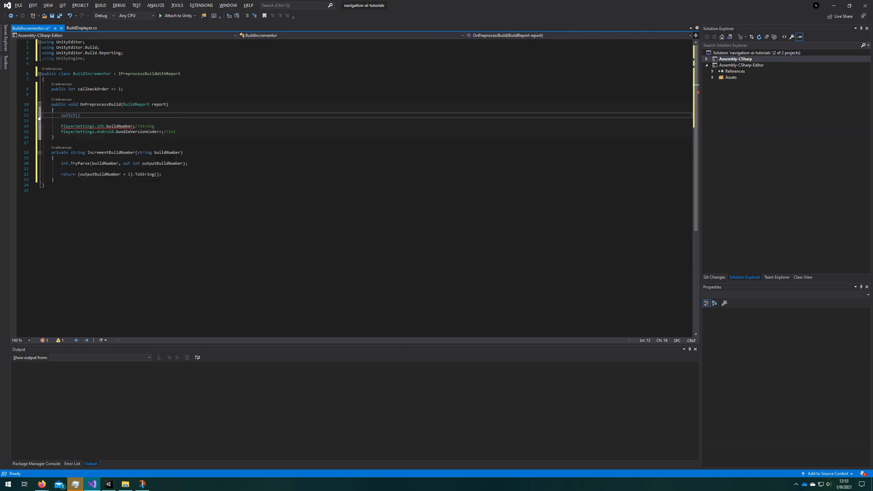
Switch on report.summary.platform with macOS and iOS cases calling IncrementBuildNumber on buildNumber
type("report.")
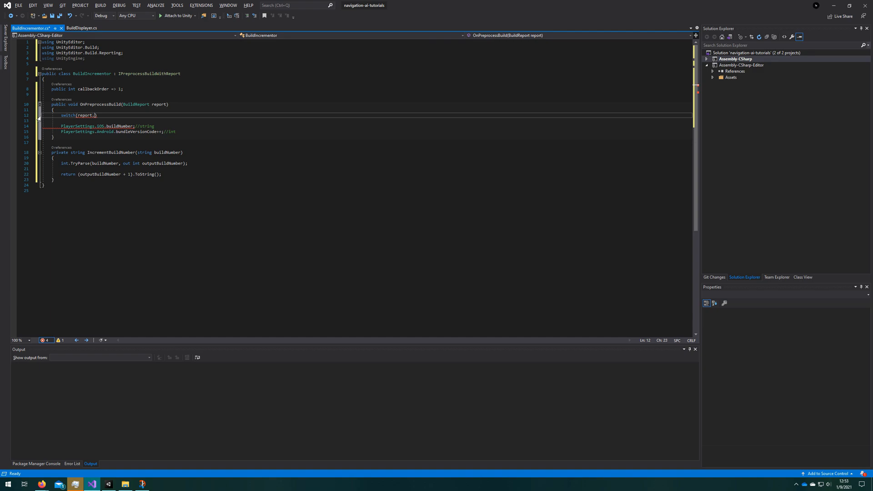
type("summary.platfo")
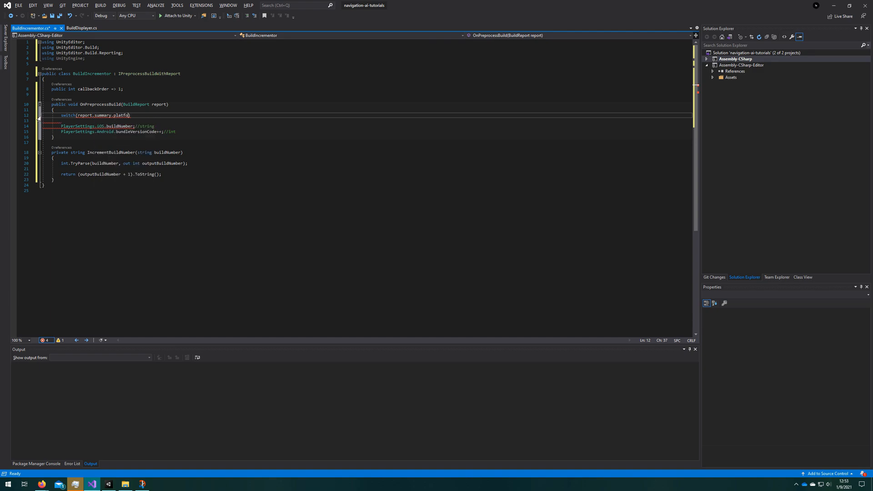
type("case")
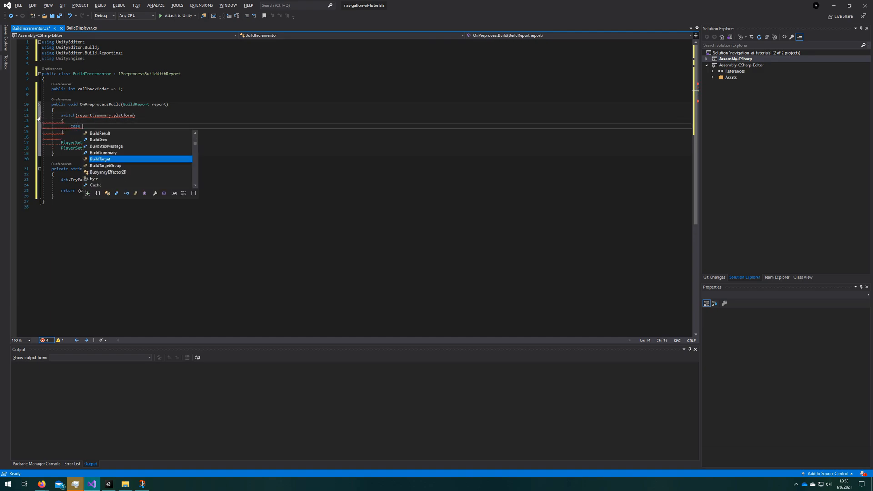
type("BuildTarget.Standar")
type("PlayerSettings.macOS.buildNumber =")
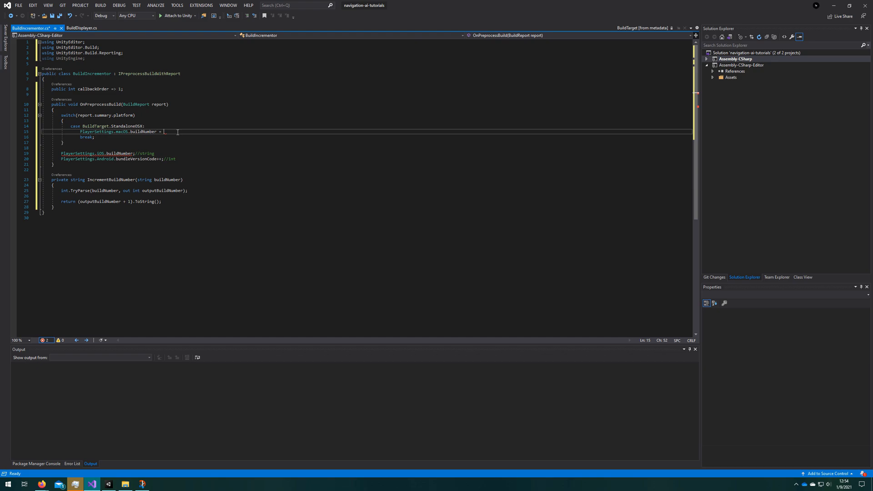
type("IncrementBuildNumber(PlayerSettings.macOS.buildNumber);")
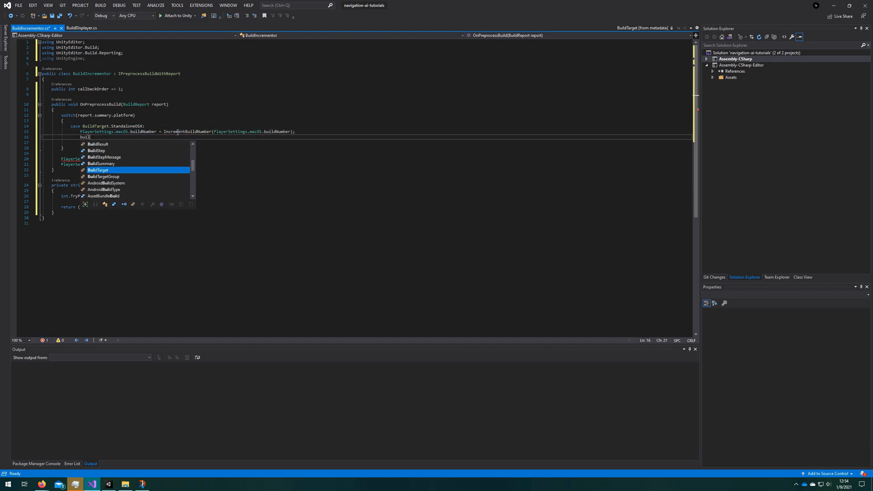
type("break;")
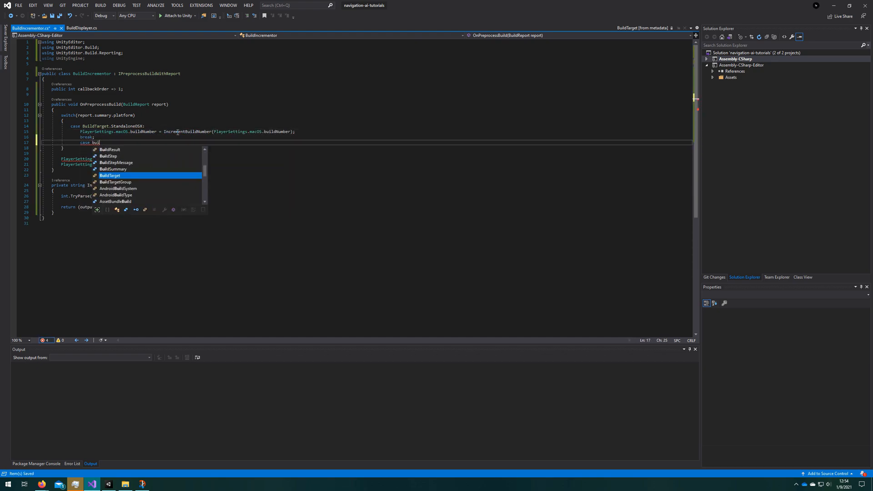
type("BuildTarget.iOS:")
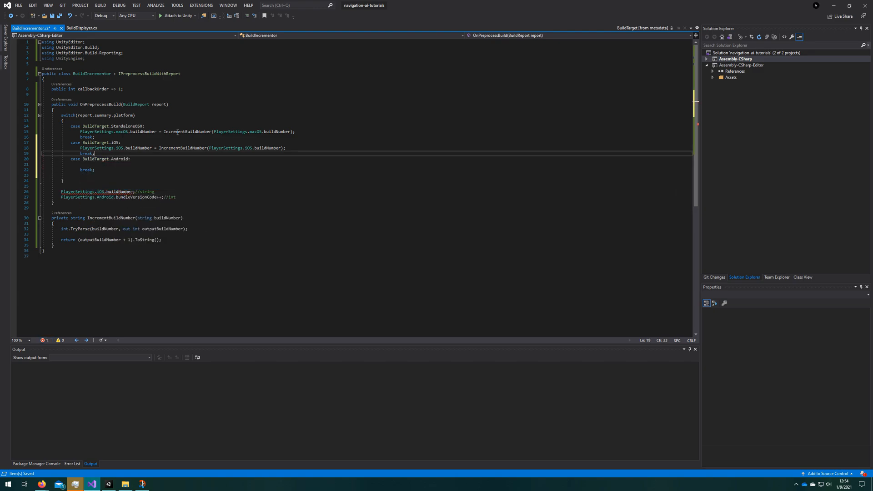
type("PlayerSettings.Android.bundleVersionCode++;")
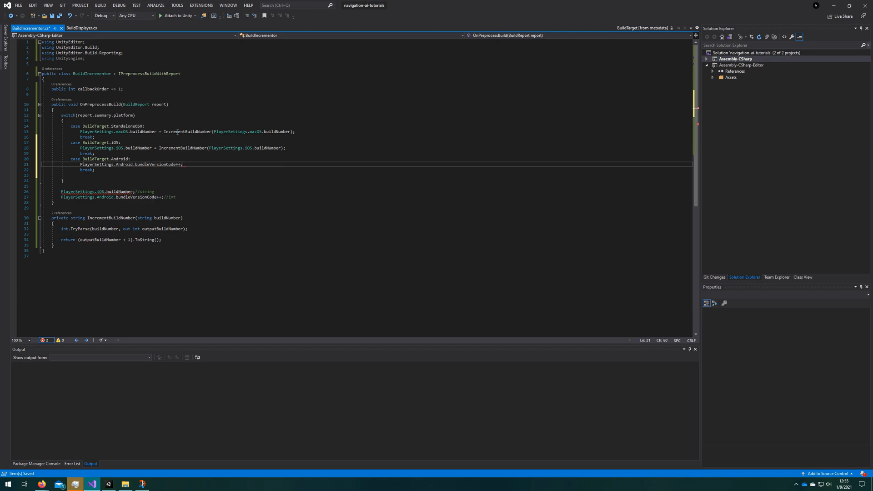
Add PS4 appVersion and XboxOne Version cases incremented via IncrementBuildNumber
type("case BuildTarget.PS")
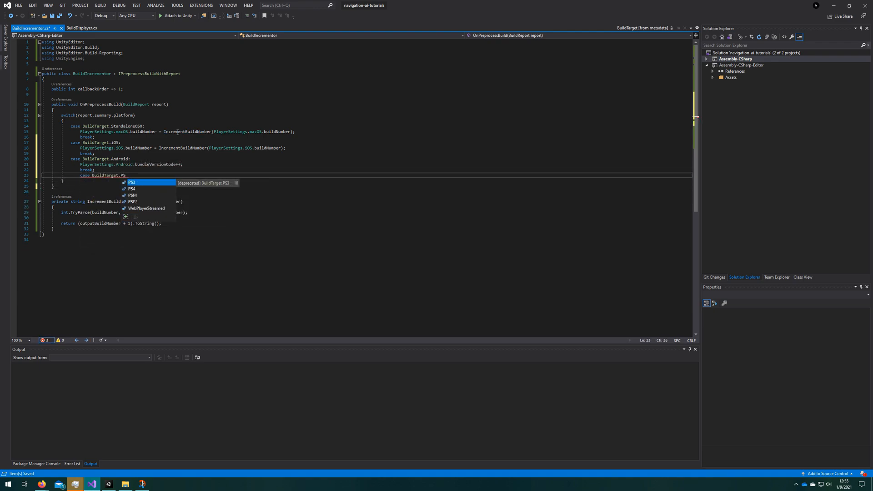
type("PlayerSettings.PS4.bui")
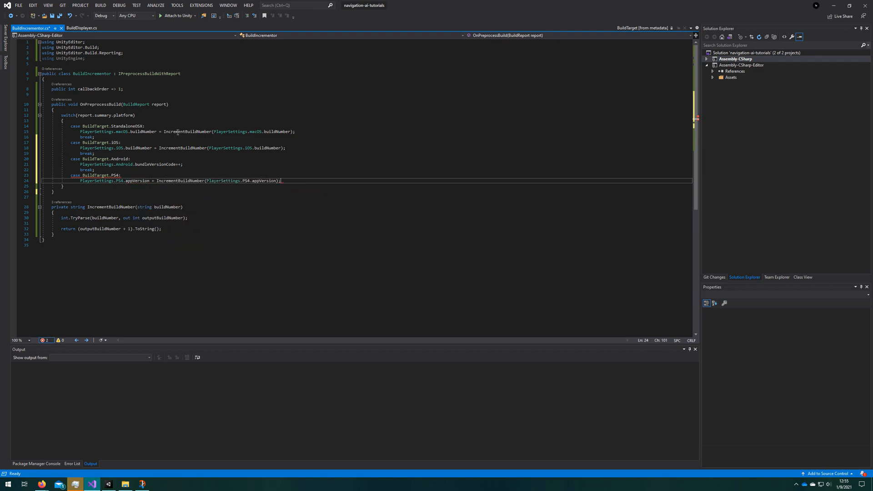
type("case BuildTarget.")
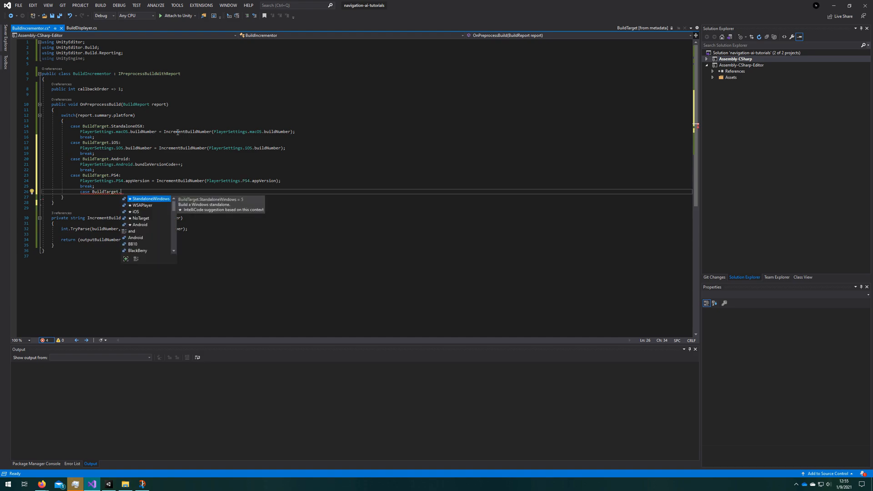
type("XboxOne:")
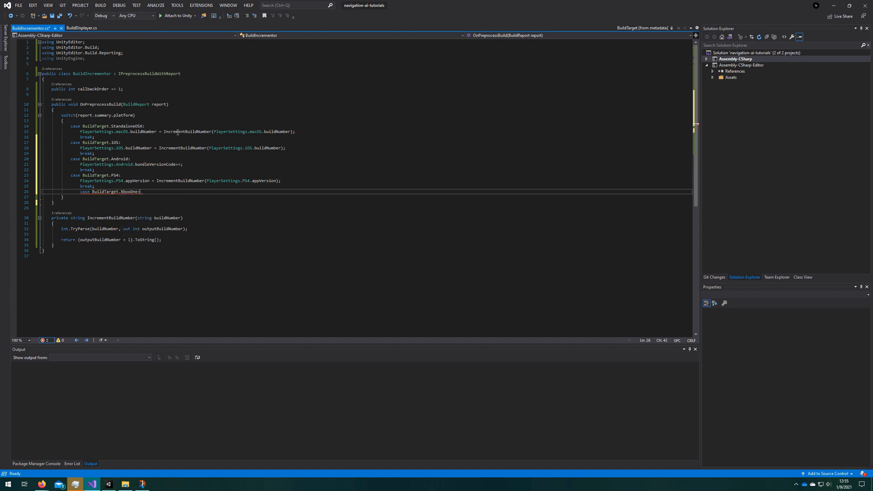
type("PlayerSettings.XboxOne.Version = IncrementBuildNumber(PlayerSettings.XboxOne.Version);")
type("case BuildTarget.WSA")
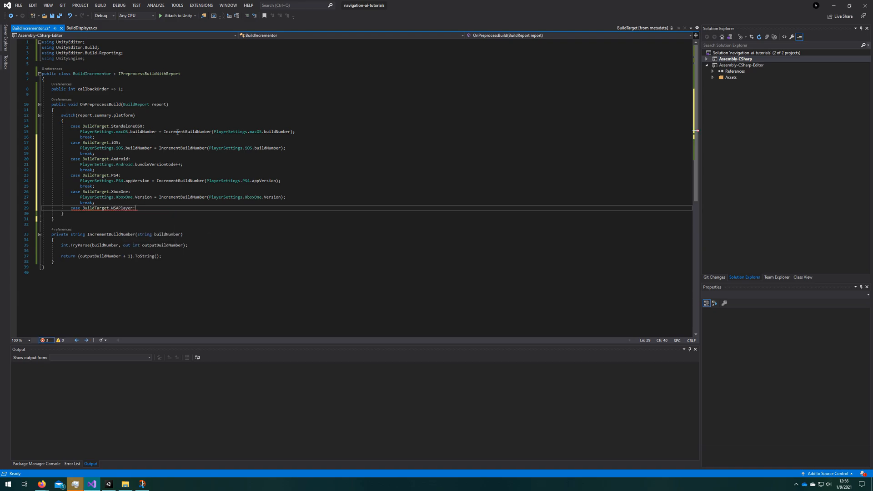
Add a WSAPlayer case building a new System.Version from packageVersion Major, Minor and Build + 1
type("PlayerSettings.")
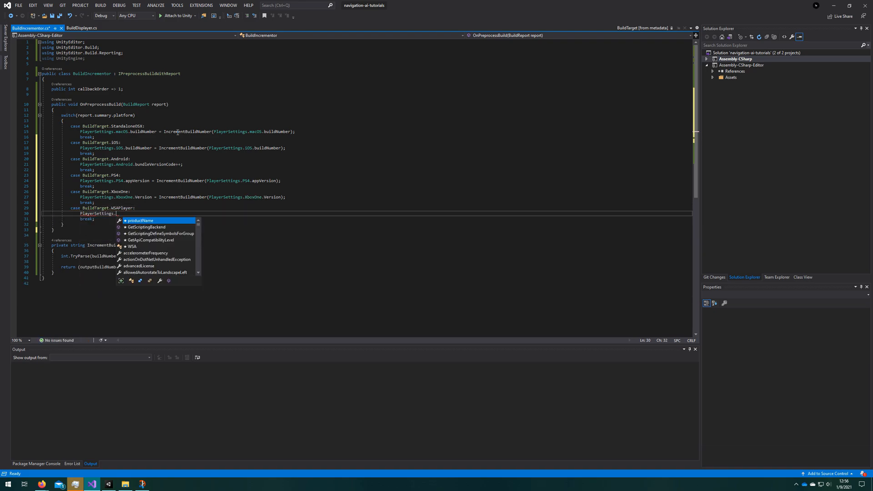
type("WSA.vers")
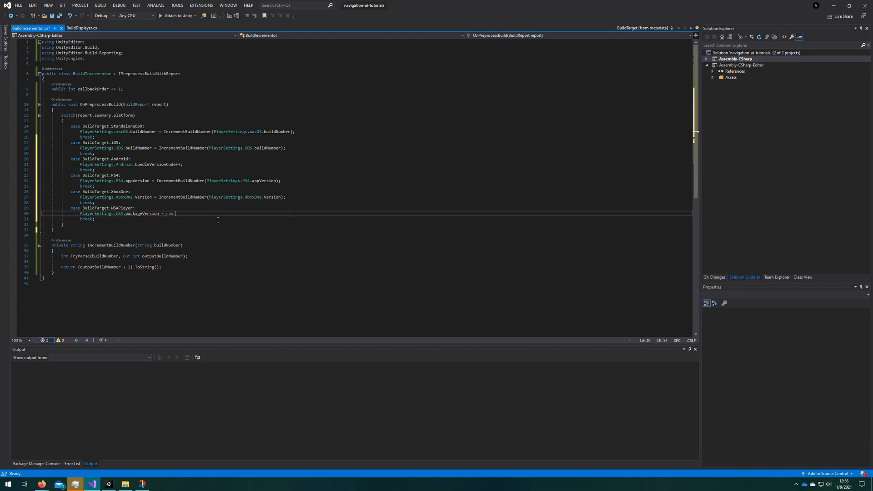
type("System.Version()")
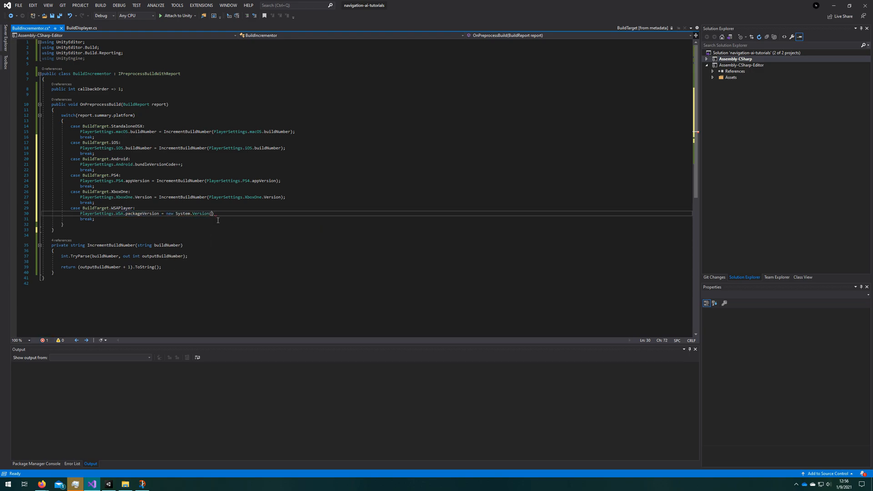
type("PlayerSettings.WSA.packageVersion.Major, PlayerSettings.WSA.packageVersion.Minor, PlayerSettings.WSA.packageVersion.Build + 1")
type("PlayerSettings.Switch.releaseVersion = IncrementBuildNumber(PlayerSettings.Switch.releaseVersion);")
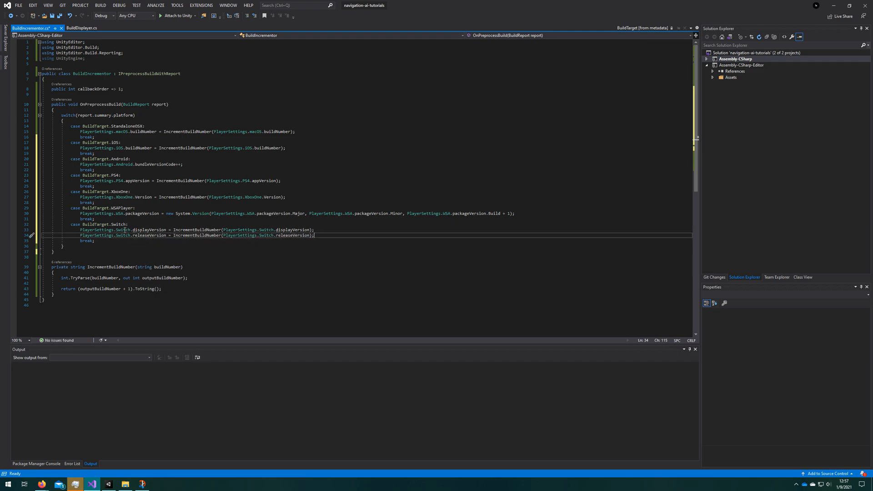
Add Switch displayVersion/releaseVersion and tvOS buildNumber cases, then save the script
type("case BuildTarget")
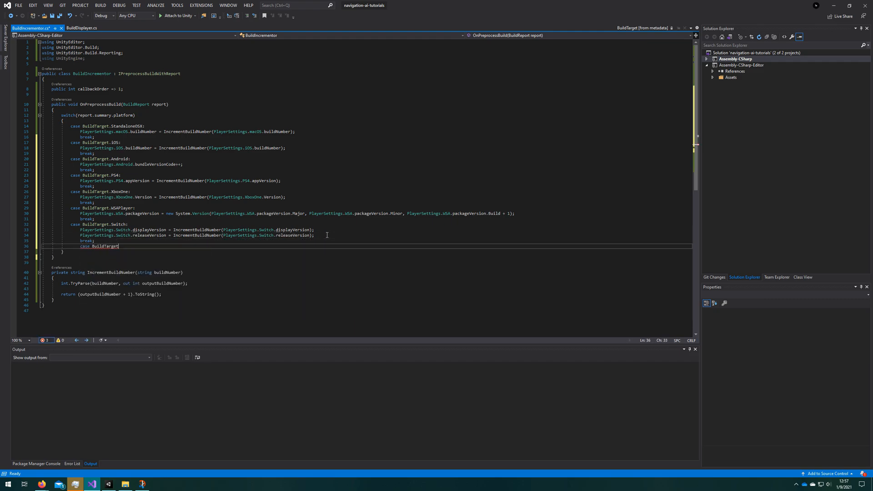
type(".tvOS:")
type("PlayerSettings.tvOS.buildNumber = IncrementBuildNumber(PlayerSettings.tvOS.buildNumber);")
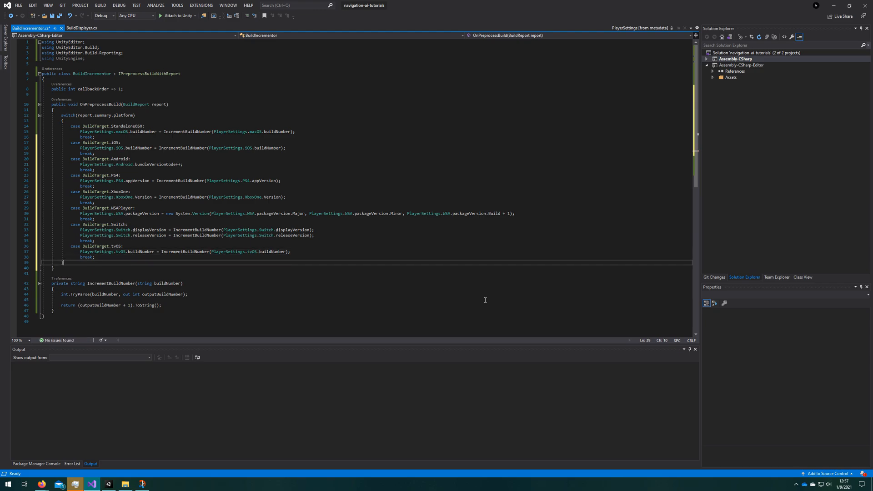
mouse_move(275, 298)
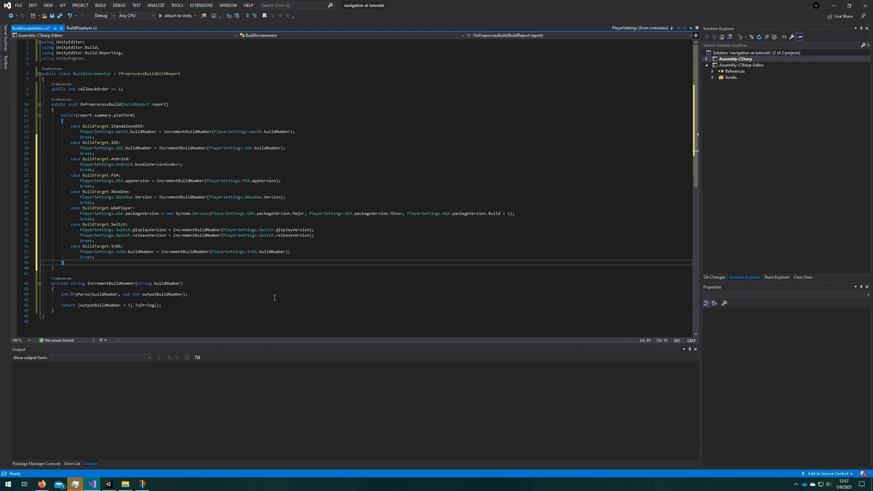
key("ctrl+s")
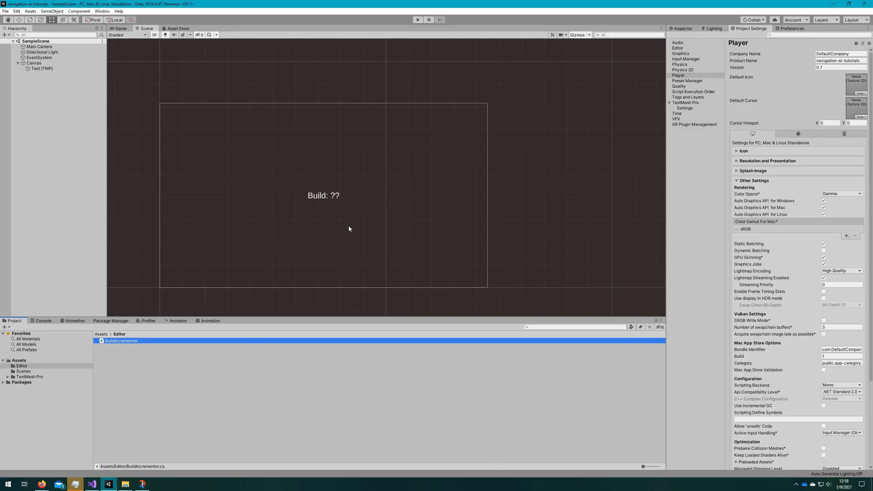
left_click(841, 357)
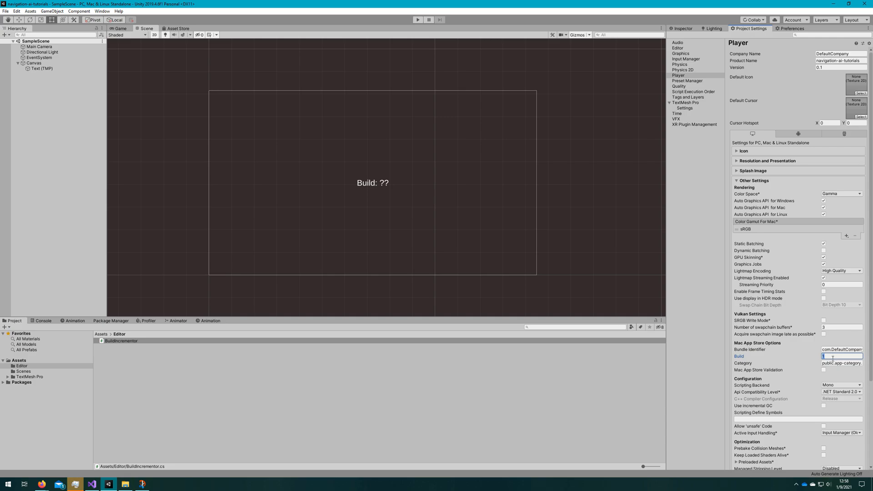
left_click(94, 484)
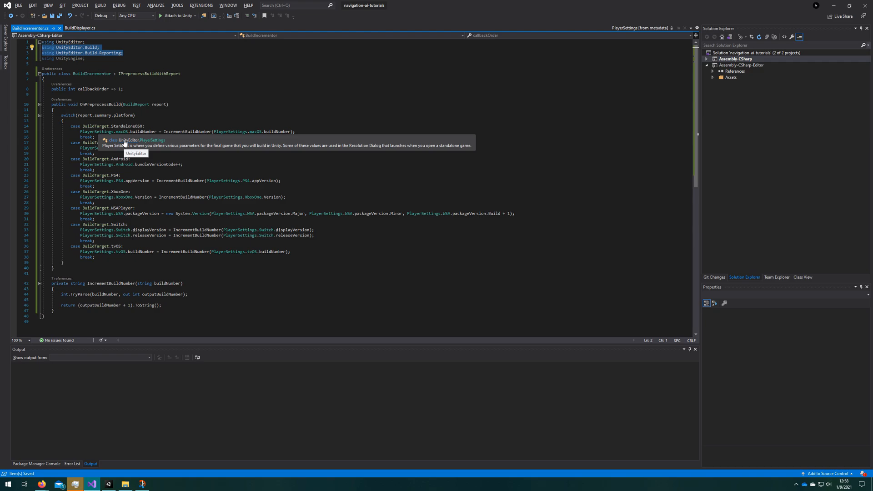
mouse_move(303, 228)
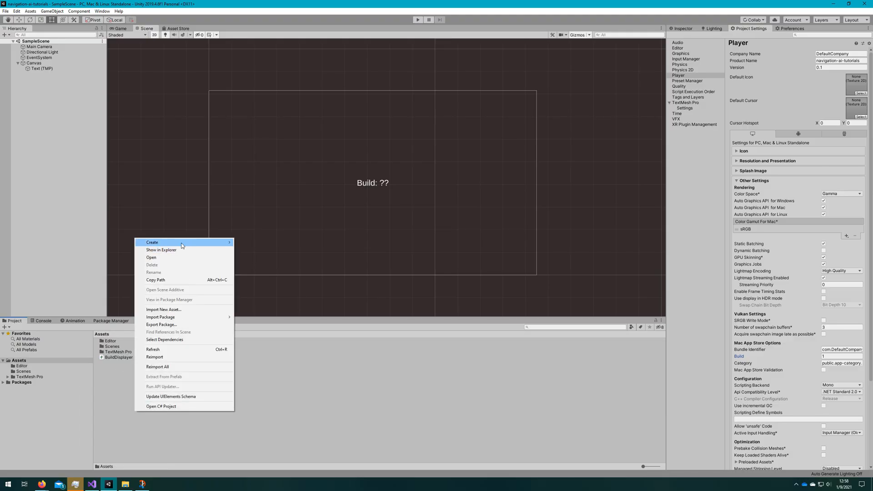
Create a Resources folder in Assets and a new C# script named BuildScriptableObject
left_click(152, 242)
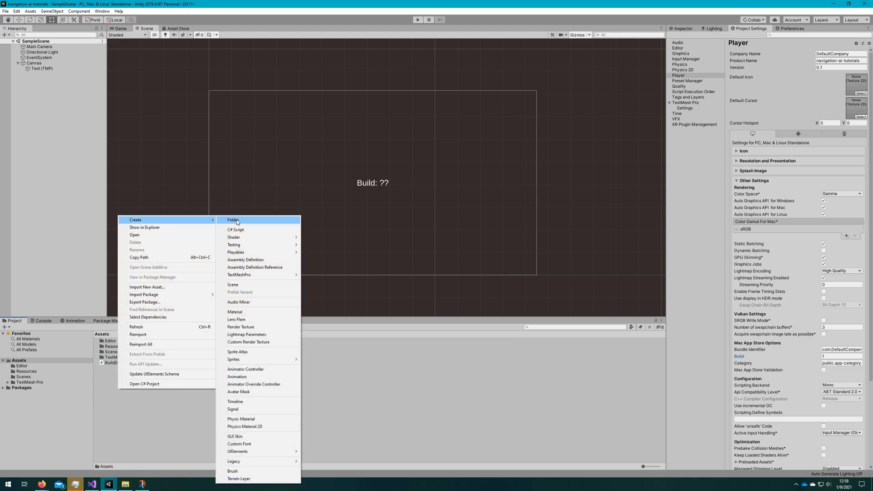
left_click(236, 230)
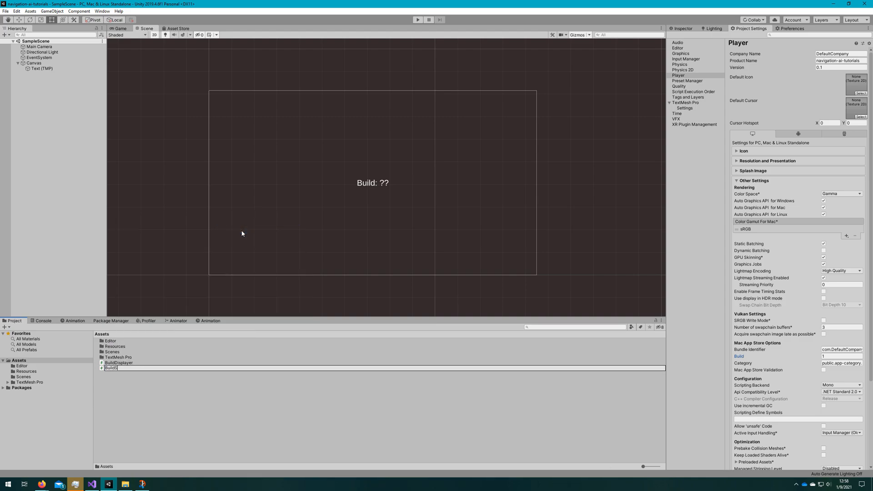
type("criptableObject")
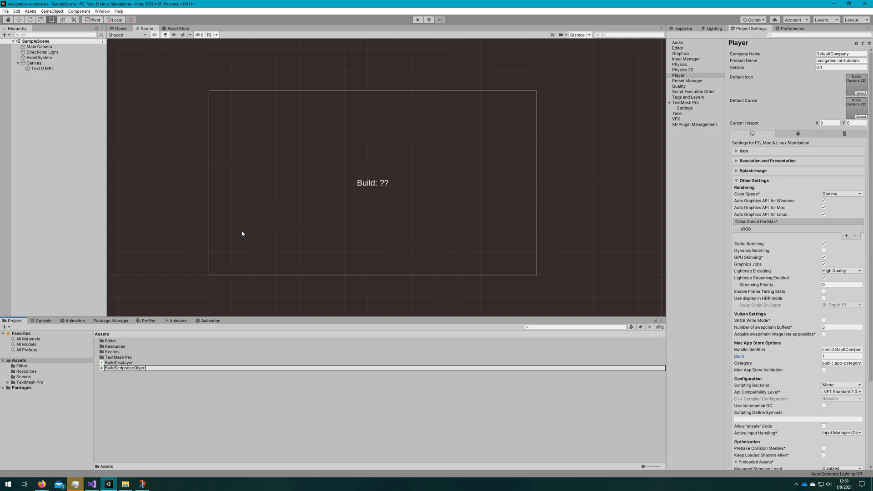
left_click(126, 367)
type("public string")
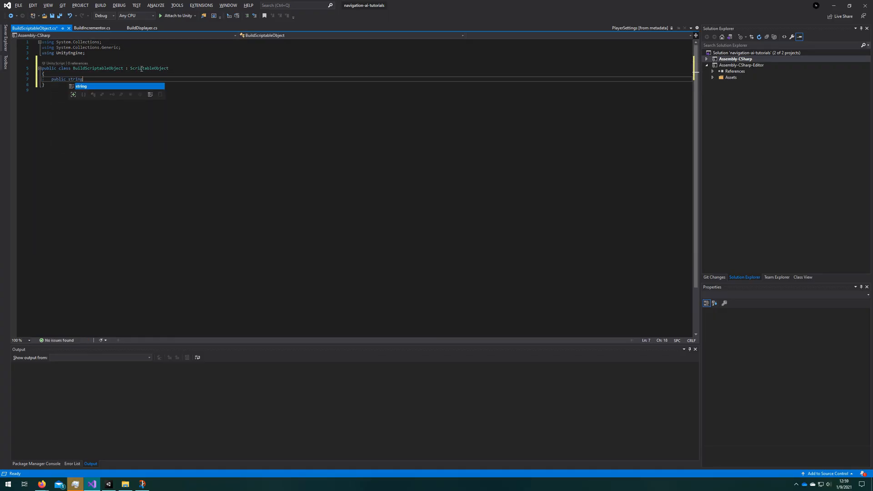
Declare public string BuildNumber = "1" in BuildScriptableObject and return to BuildIncrementor.cs
type("BuildNumber;")
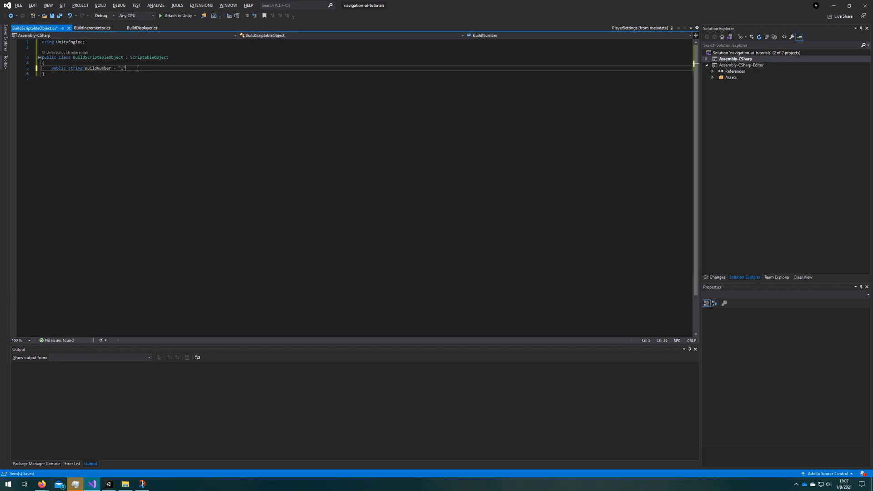
left_click(91, 28)
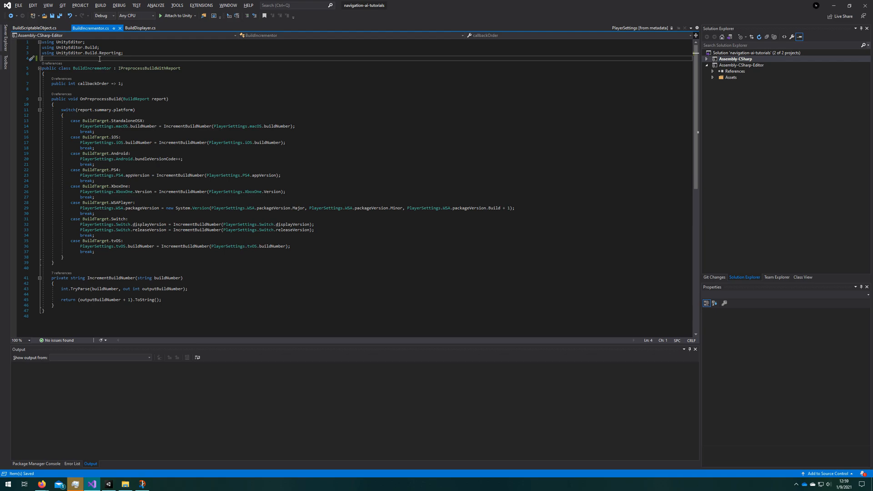
Create a BuildScriptableObject via ScriptableObject.CreateInstance and assign each platform's version to BuildNumber, then save
type("Bo")
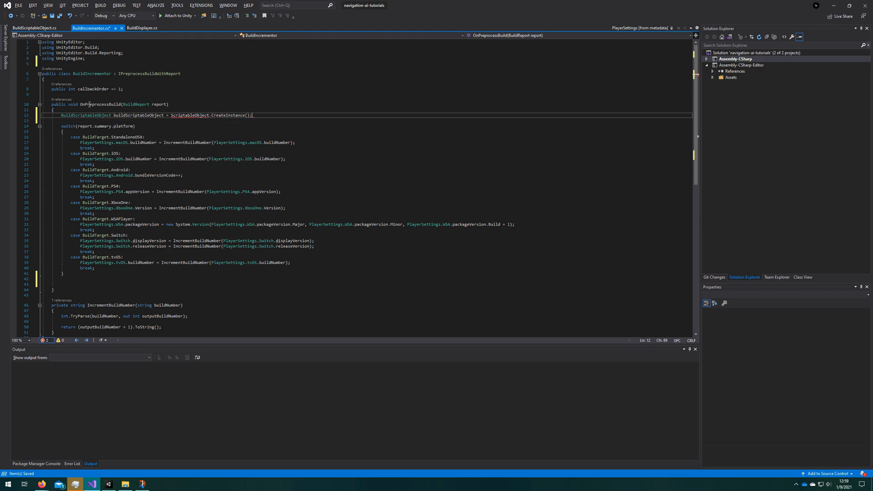
type("<BuildScriptableObject>")
type("buildScriptableObject.BuildNumber = PlayerSettings.tvOS.buildNumber;")
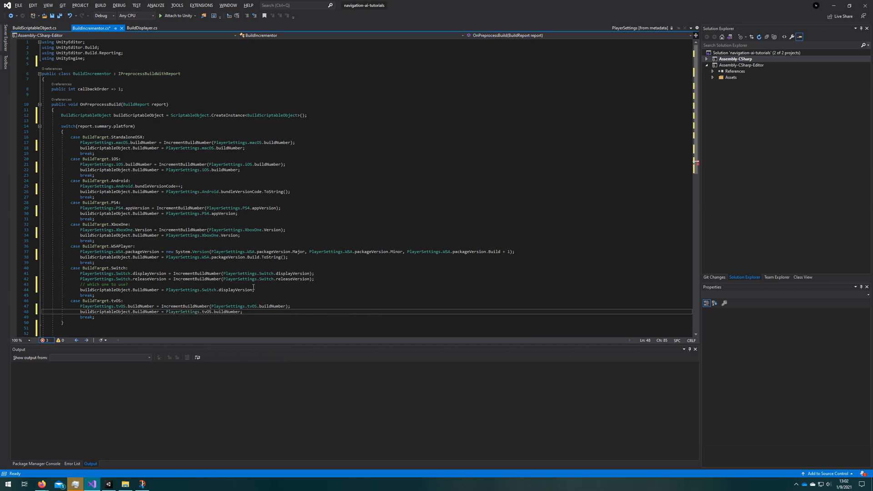
key("ctrl+s")
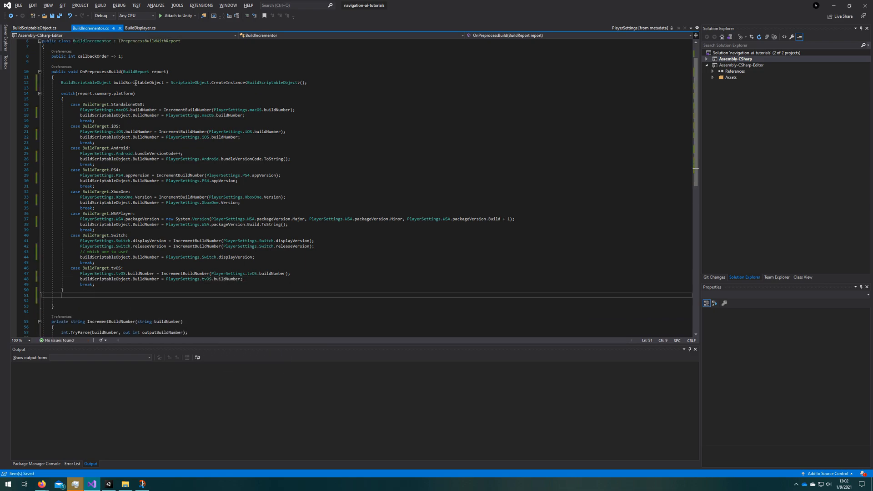
Delete the old Build.asset and call AssetDatabase.CreateAsset(buildScriptableObject, "Assets/Resources/Build.asset")
type("AssetDatabase.DeleteAsset(\"Asset/Resource")
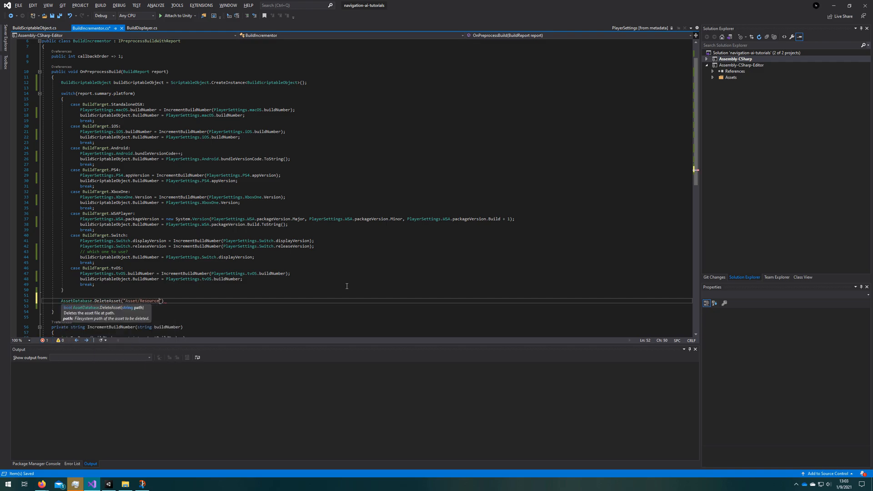
type("s/Build.asset")
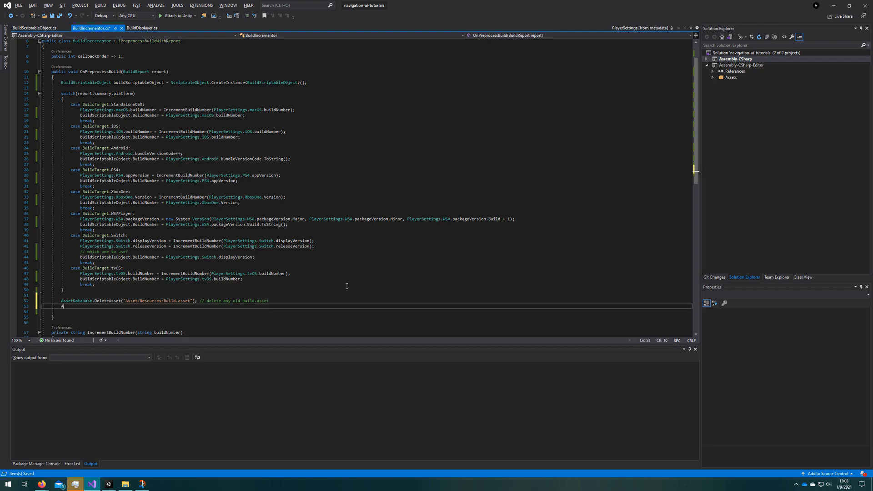
type("AssetDatabase.CreateAsset(\"\")")
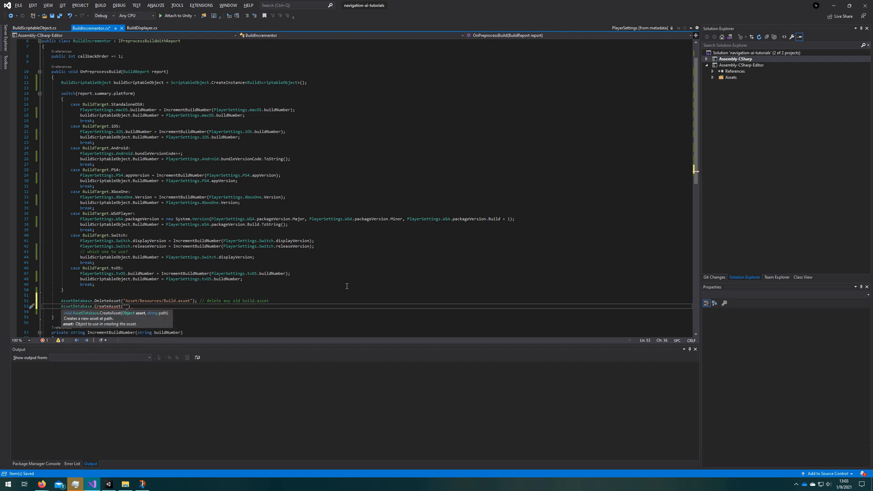
type("Asset/Resources/Build.asset")
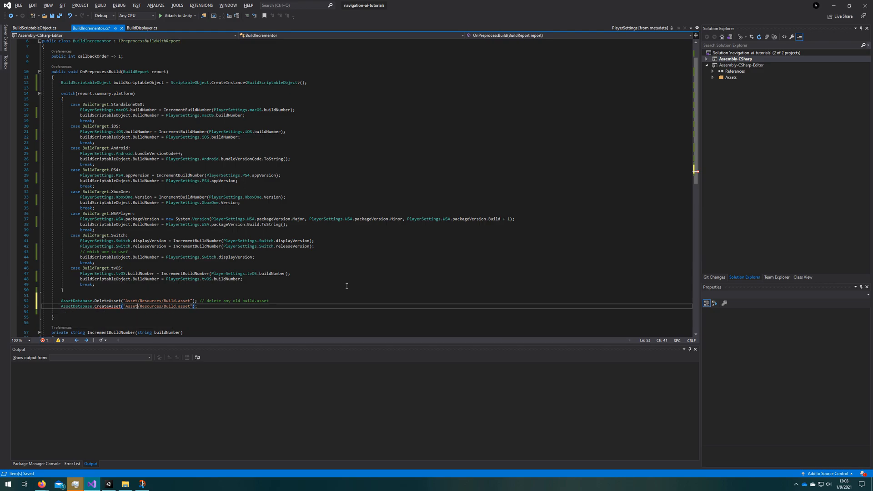
type("buildScriptableObject,")
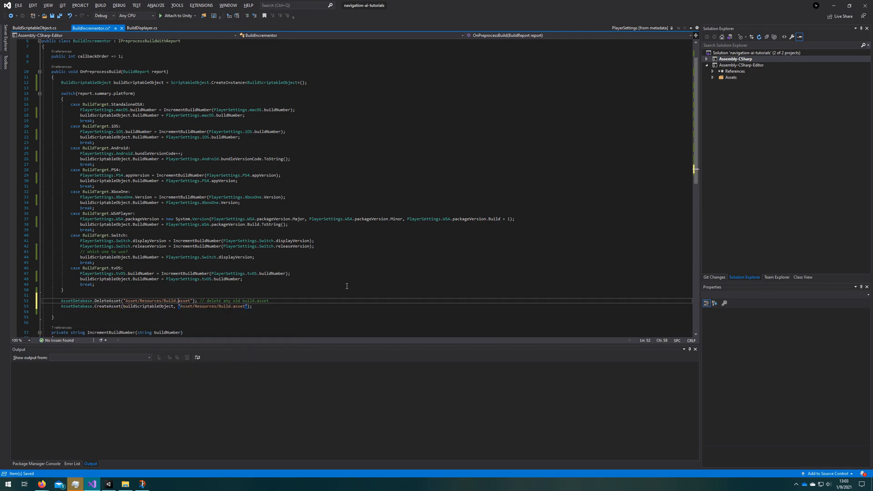
Comment the asset creation, add AssetDatabase.SaveAssets() and a StandaloneWindows case
type("// create the new one with")
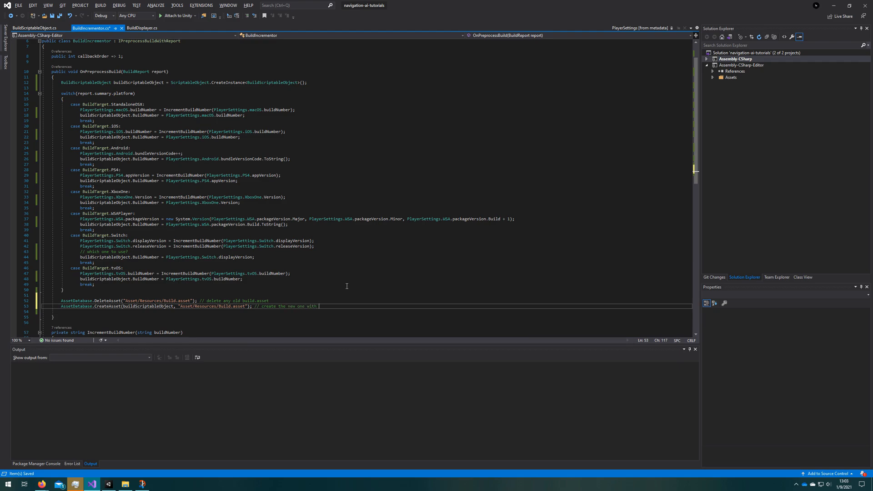
type("correct build number before build starts")
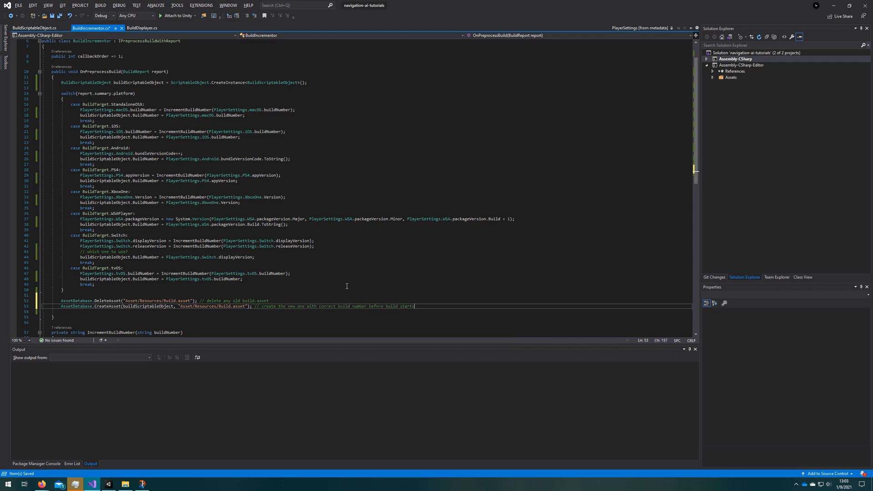
type("AssetDatabase.SaveAssets();")
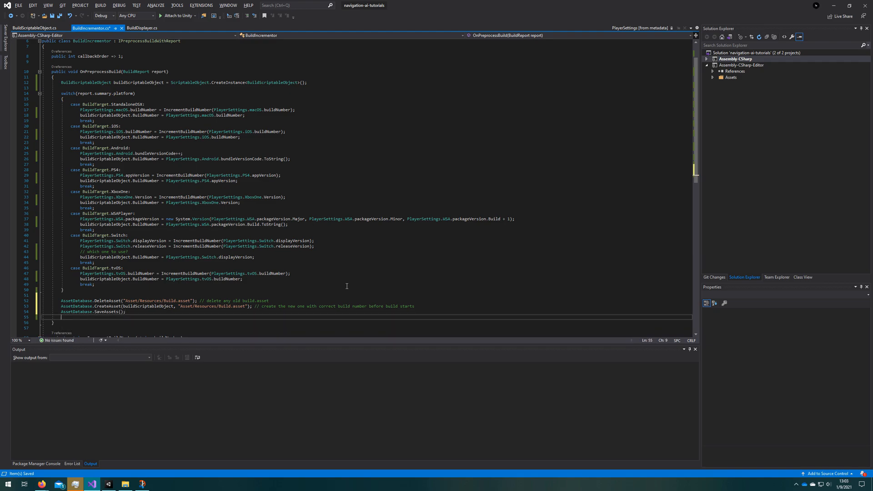
left_click(735, 59)
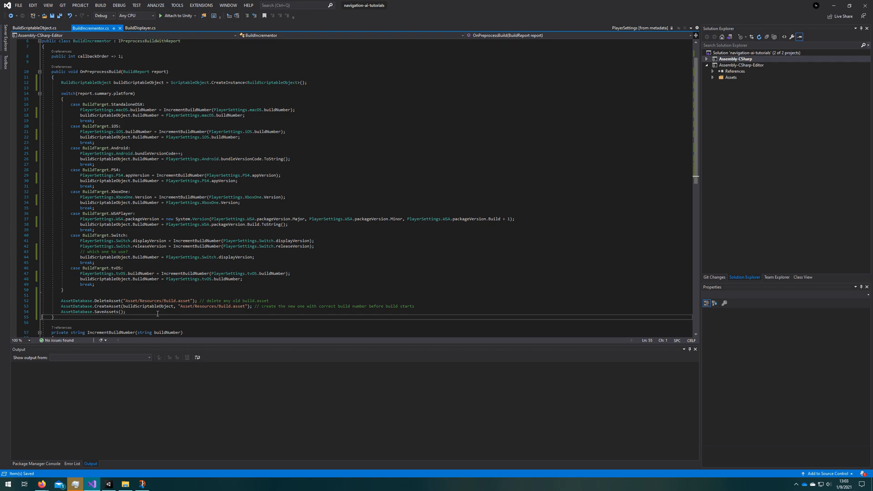
mouse_move(212, 404)
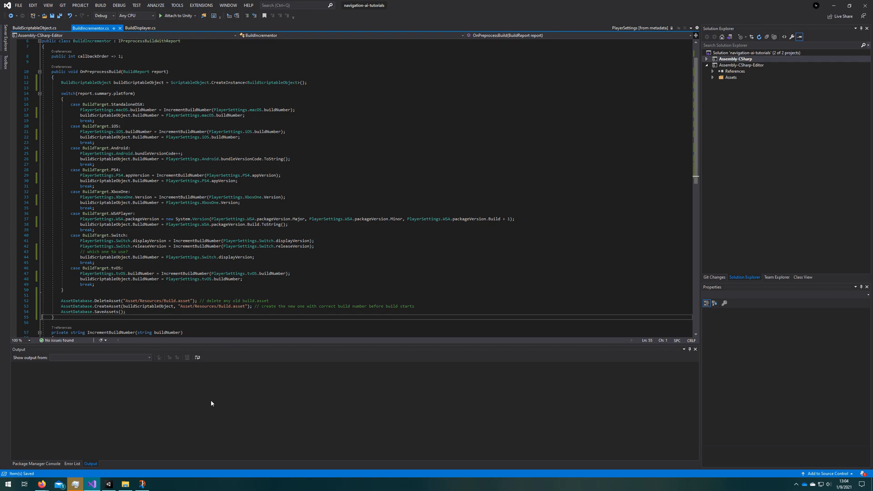
mouse_move(215, 398)
type("case BuildTarget.StandaloneWindows:")
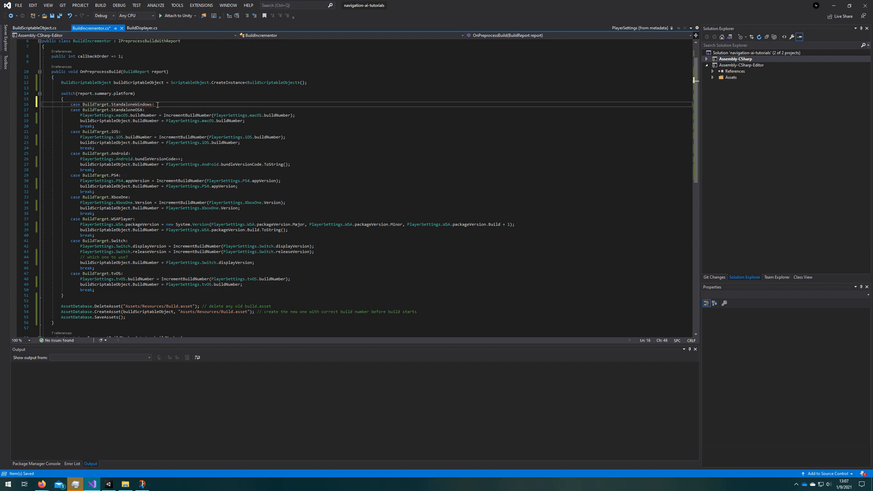
In BuildDisplayer's Awake, store Resources.LoadAsync("Build", typeof(BuildScriptableObject)) in a ResourceRequest
left_click(146, 28)
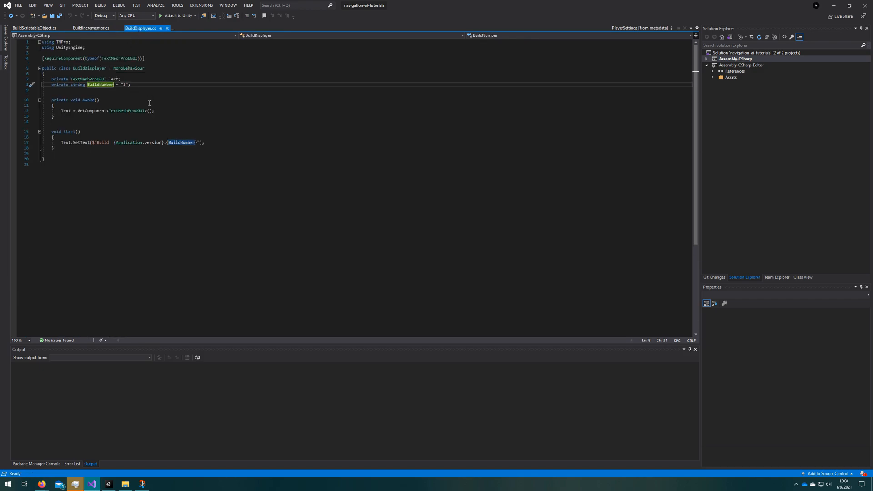
type("Resources.LoadAsync(\"")
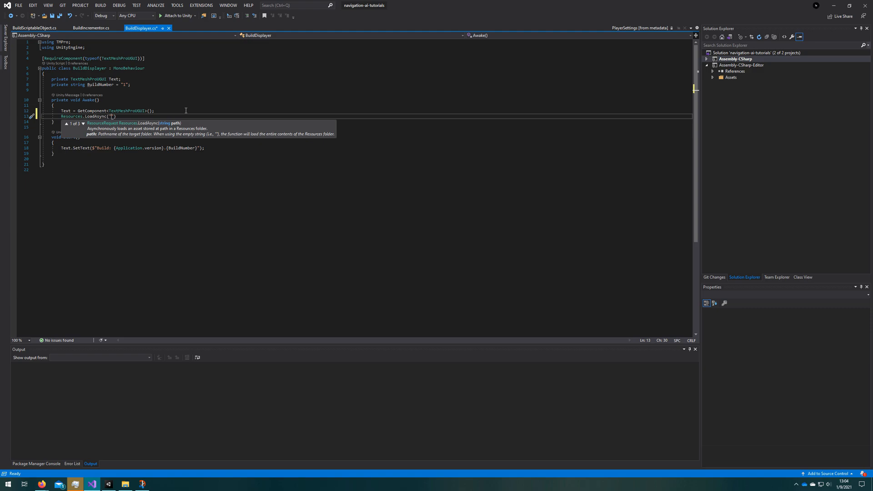
type("Build")
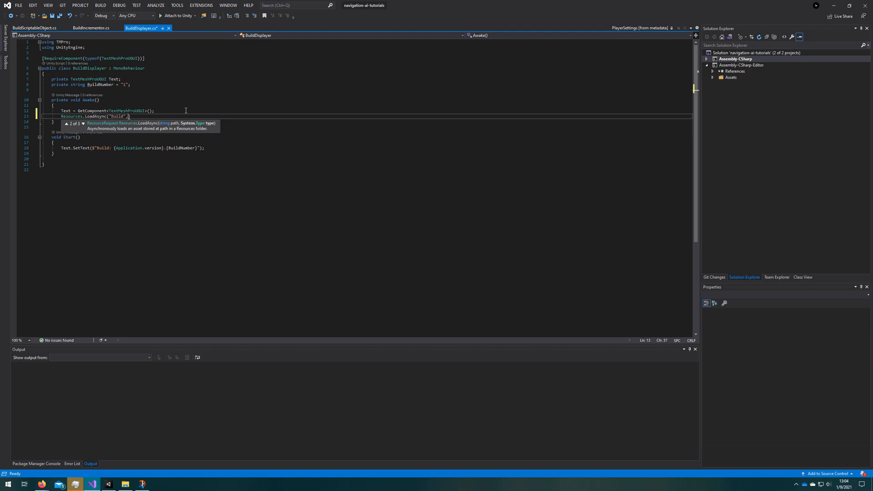
type(", typeof(BuildScriptableObject")
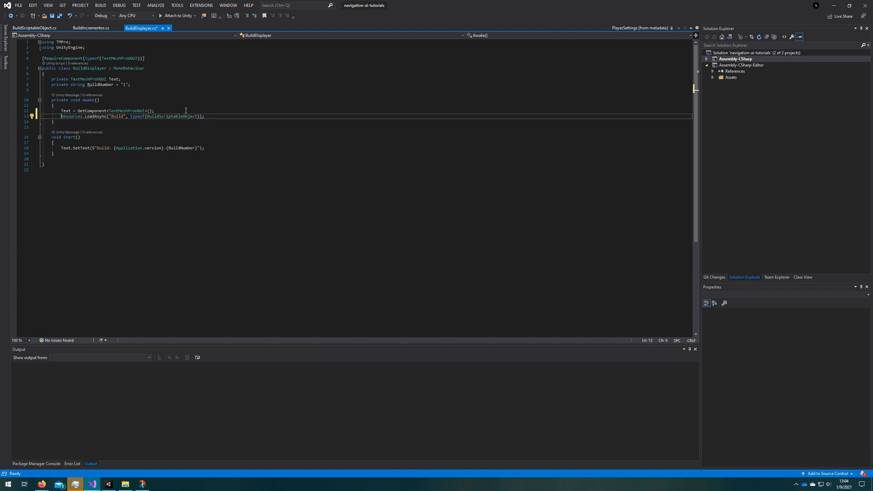
type("ResourceRequest request =")
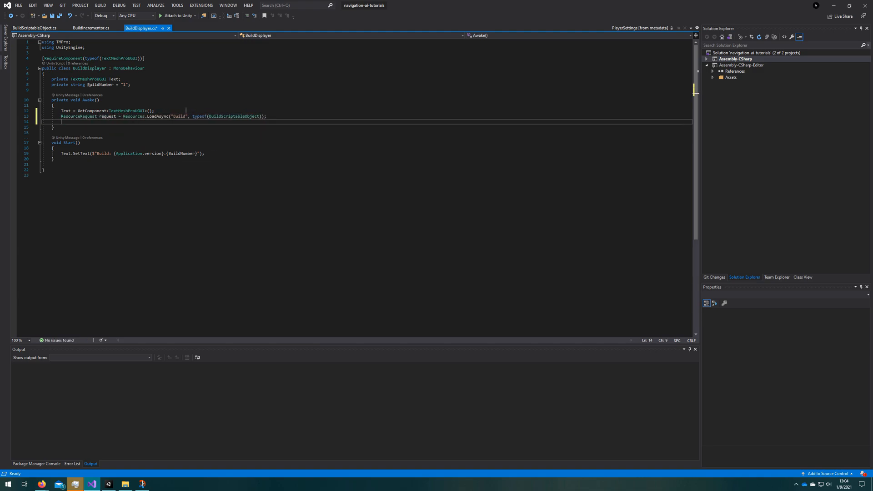
Attach a request.completed handler that will set the text to "Build: {Application.version}.{BuildNumber}"
type("request.completed += Request_completed;")
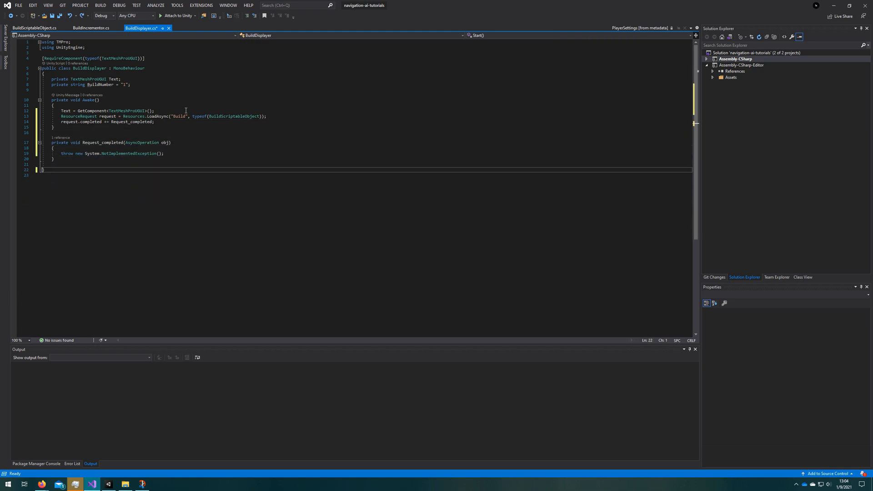
type("Text.SetText($\"Build: {Application.version}.{BuildNumber}\");")
type("BuildScriptableObject build")
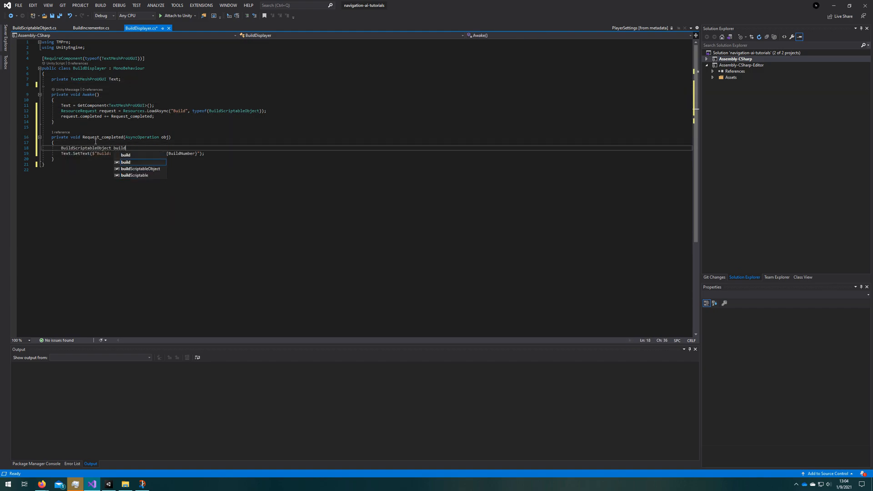
Cast ((ResourceRequest)obj).asset to BuildScriptableObject in Request_completed with a null check logging an error
key("Tab")
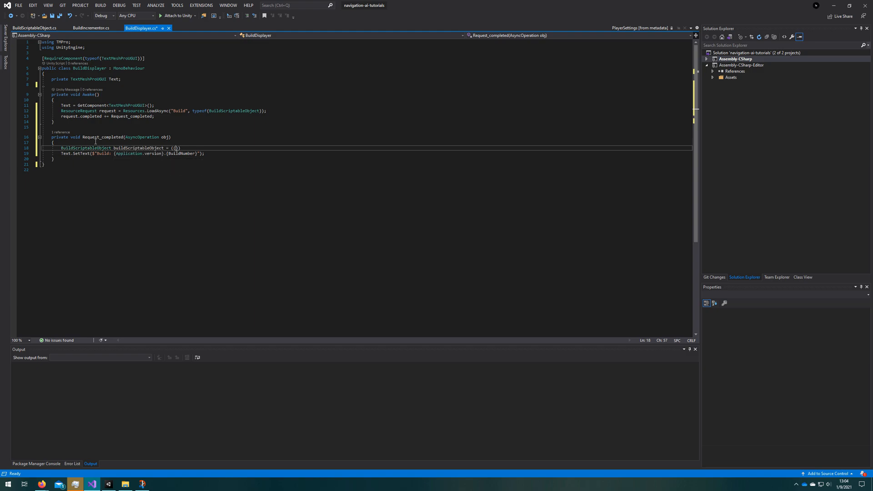
type("ResourceRequest")
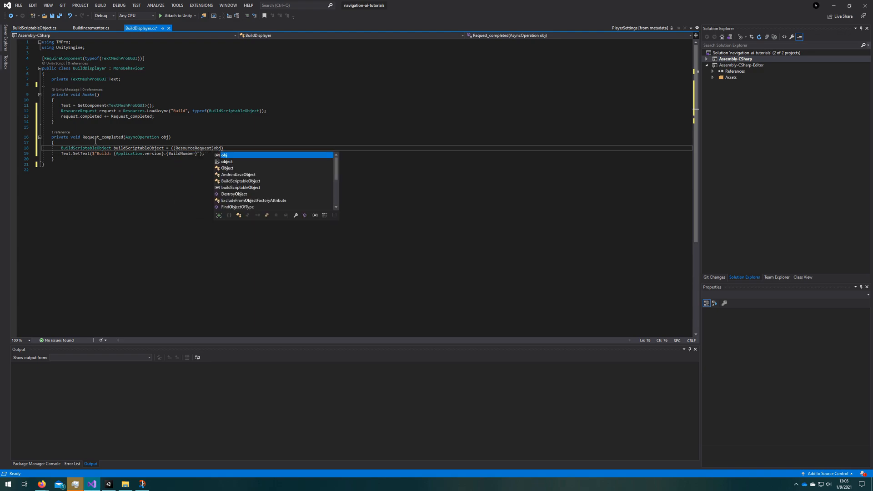
type(".asset")
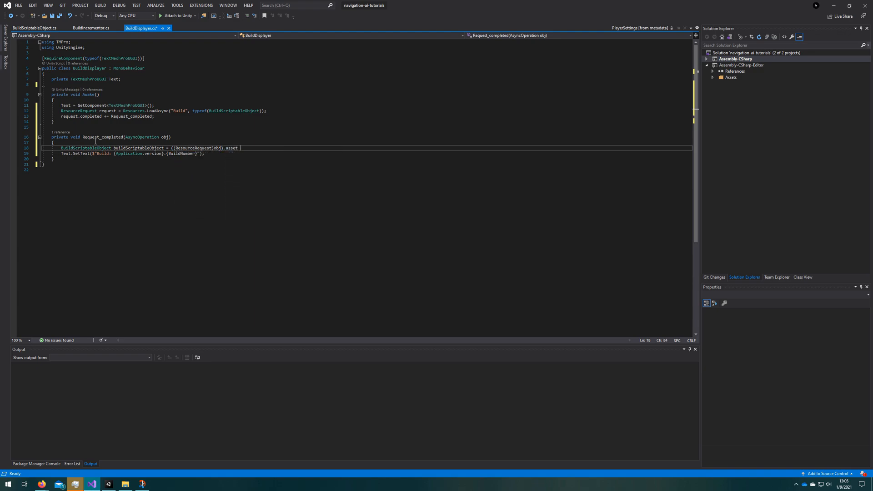
type("as buildScriptableObject")
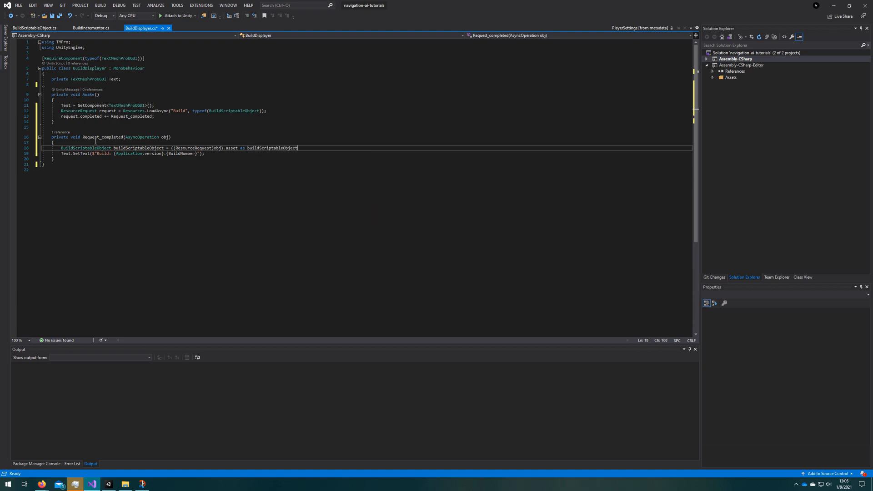
type("B;")
type("Debug.LogError(\"Build scriptable object not found in resources directory! Check build log for errors!\");")
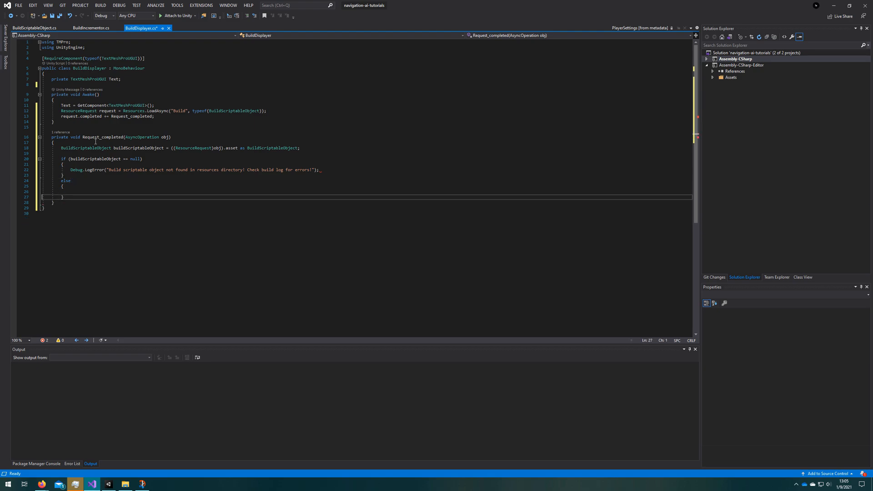
Set the label text to "Build: {Application.version}.{buildScriptableObject.BuildNumber}"
type("Text.SetText($\"Build: {Application.version}.{buildScriptableObject.buil")
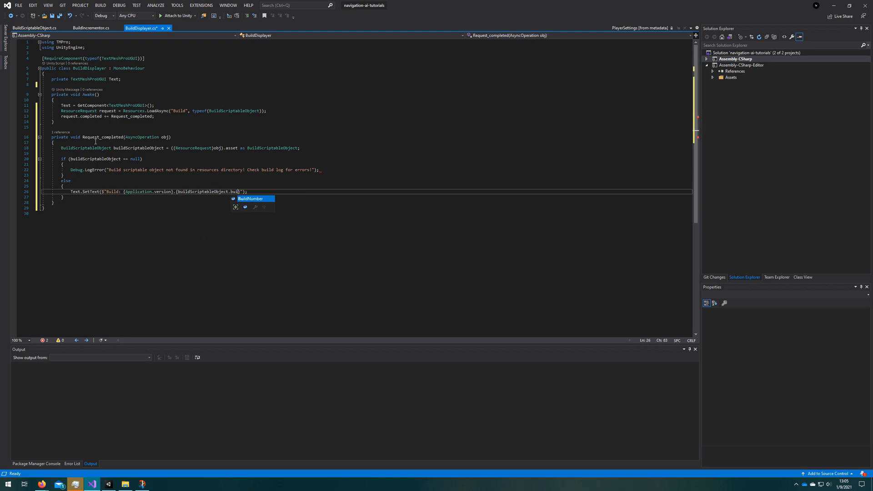
key("Tab")
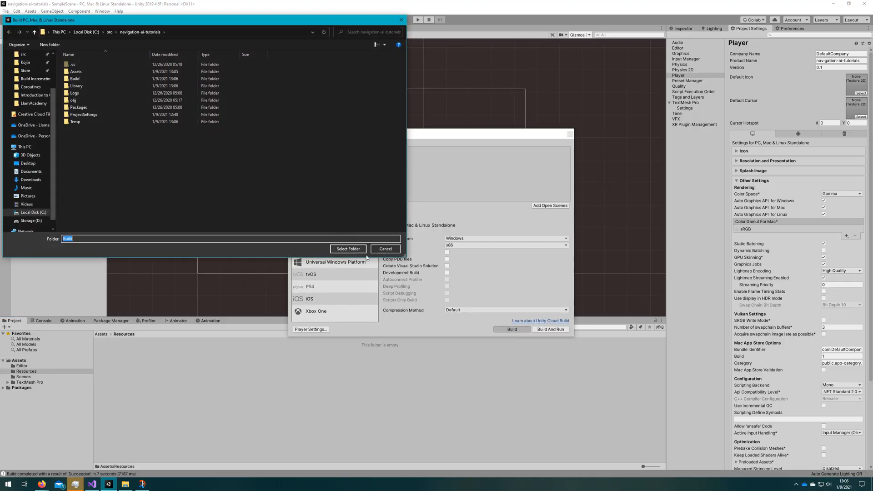
Select the project's Build folder as destination to start the PC standalone build
left_click(348, 249)
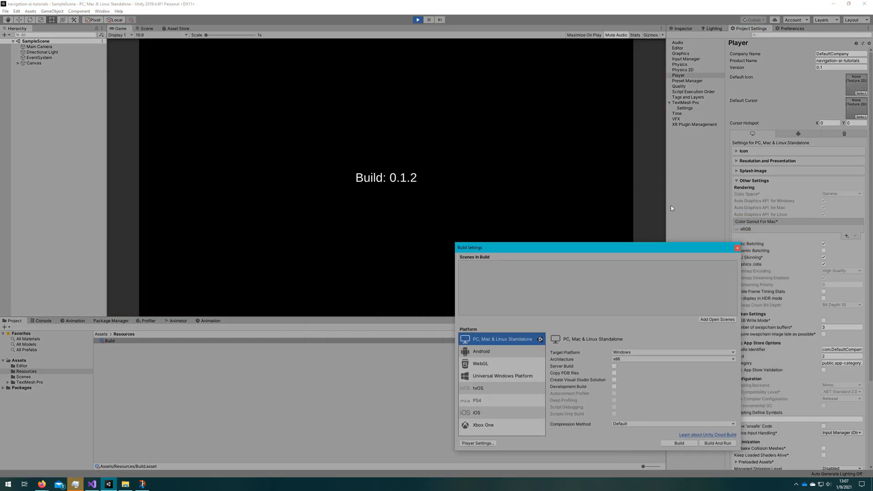
Exit Play mode after the label showed Build: 0.1.2 and close the Build Settings window
left_click(418, 20)
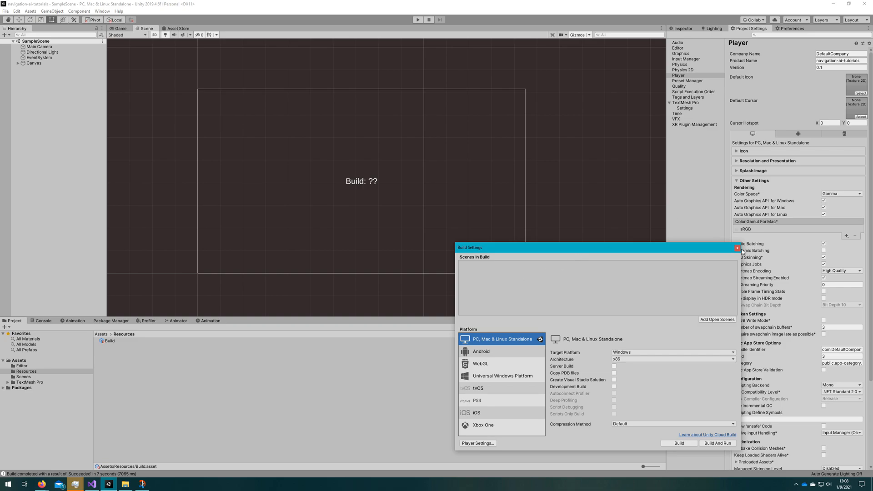
left_click(737, 247)
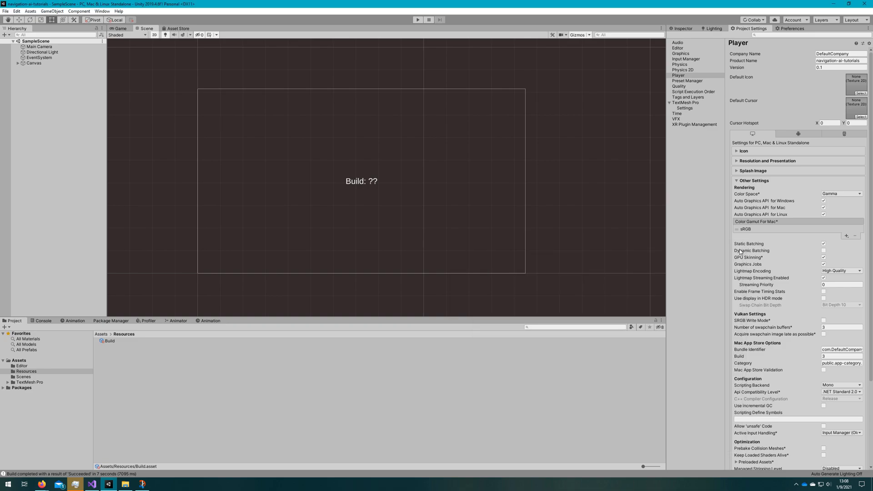